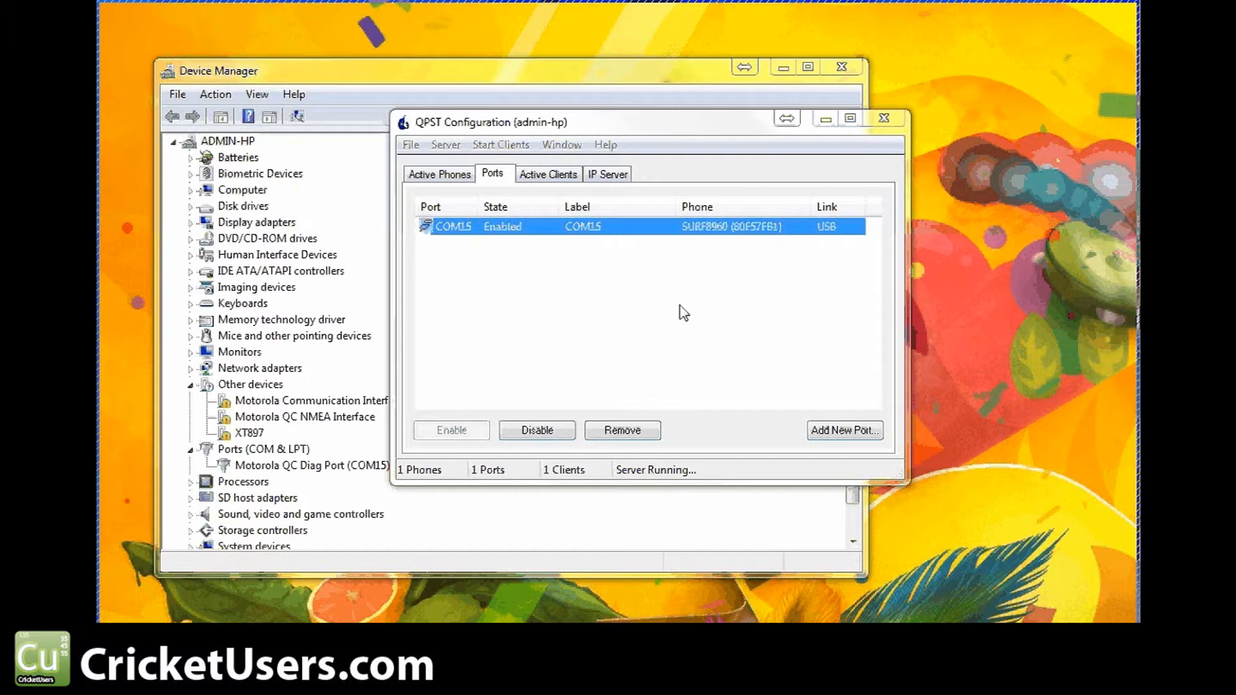
mouse_move(627, 322)
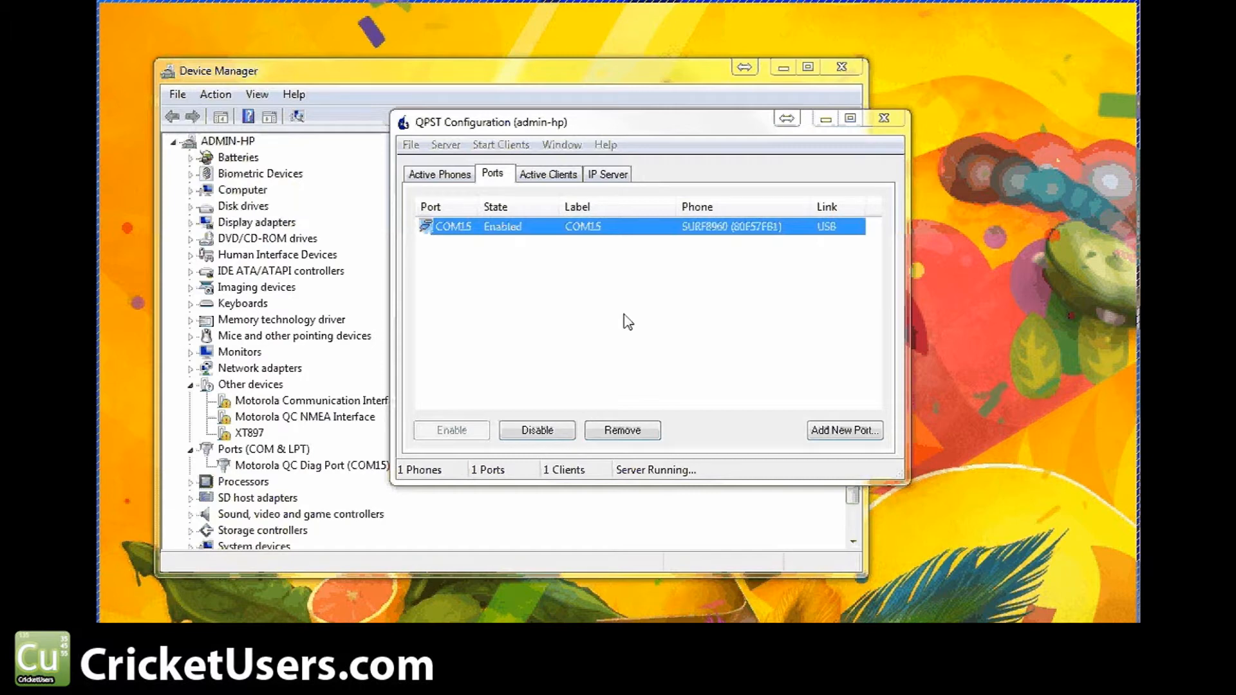
mouse_move(284, 504)
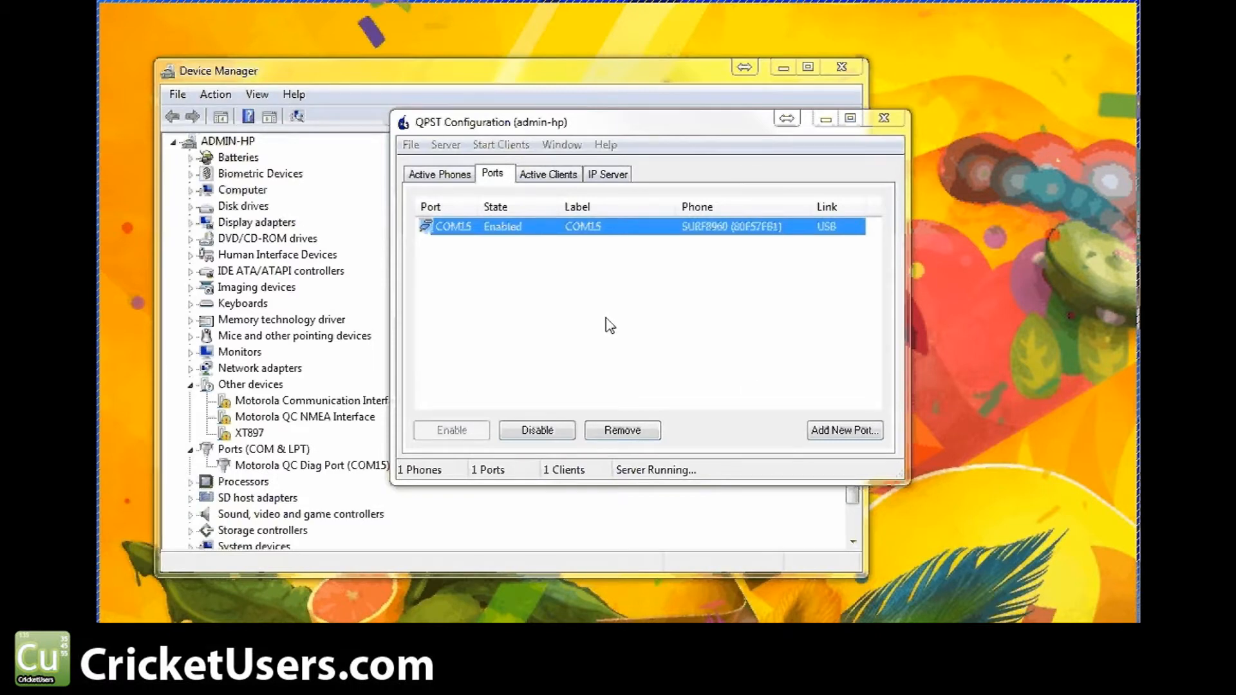
- Browse the Add New Port dialog with all serial ports shown, then close it without adding
left_click(844, 430)
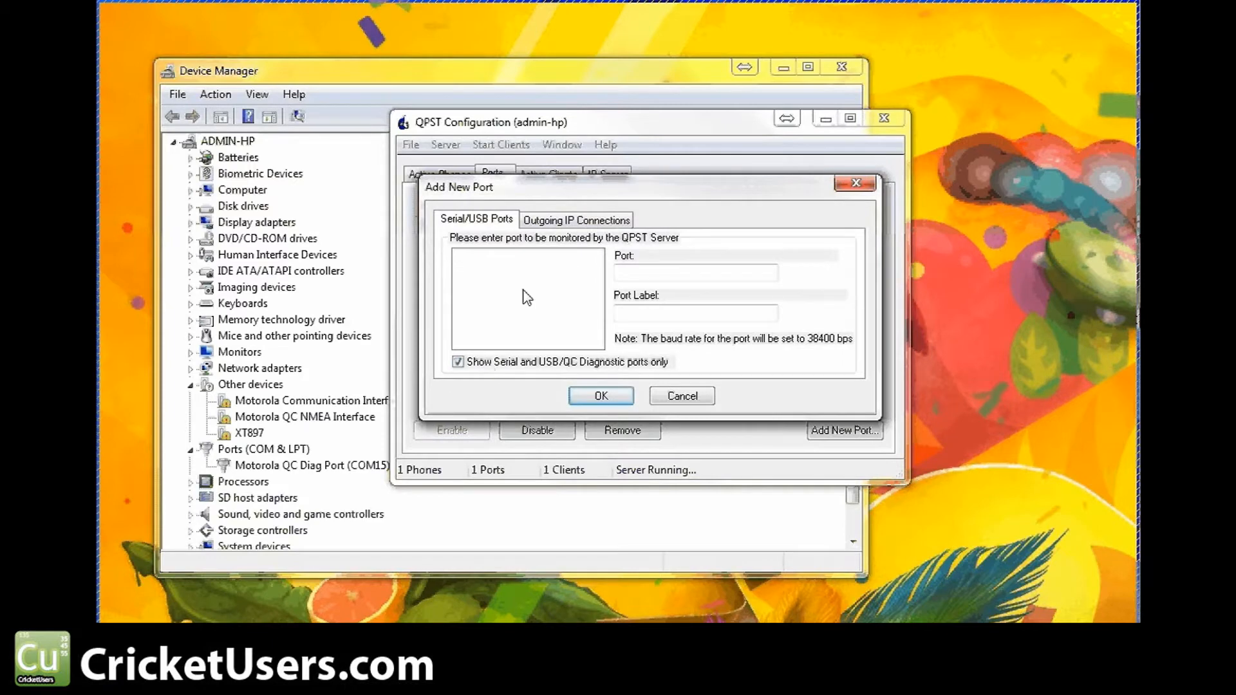
left_click(457, 362)
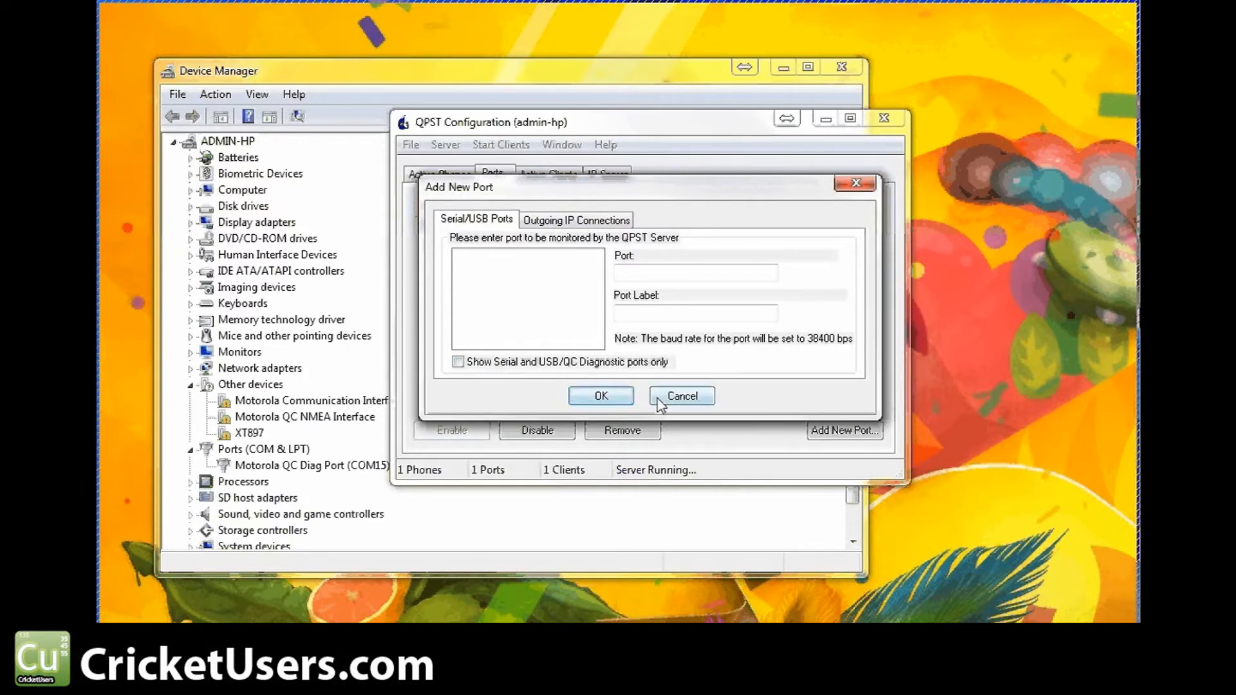
left_click(682, 396)
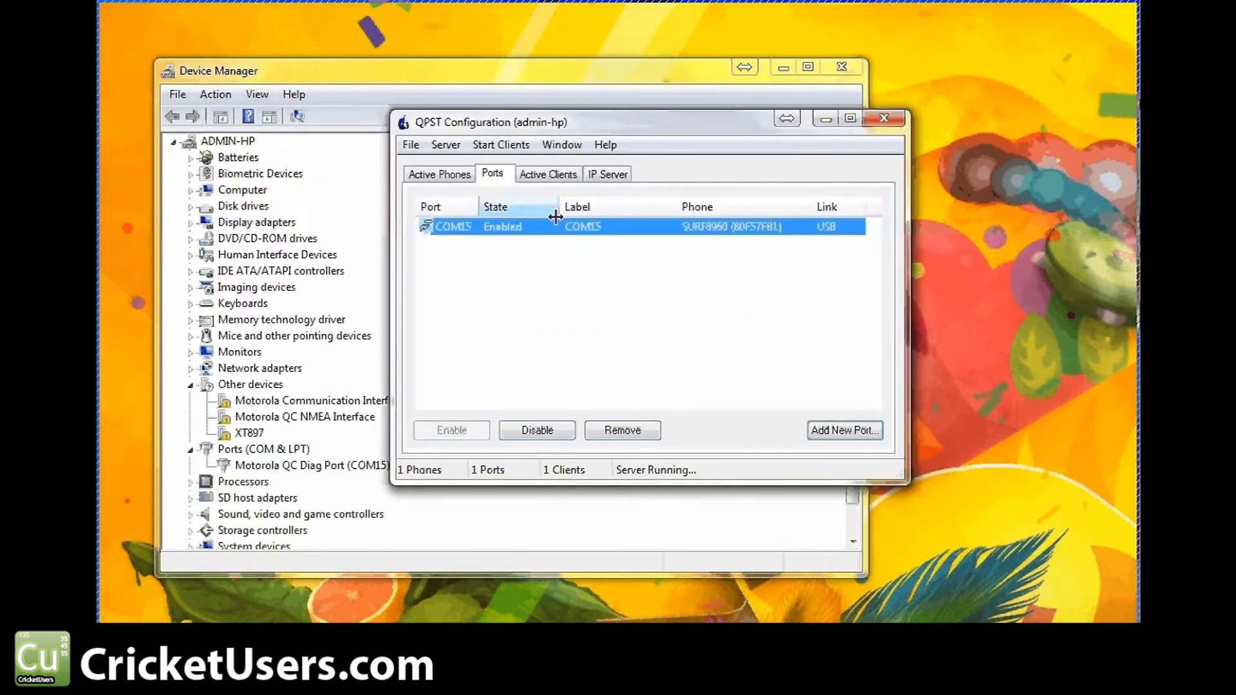
left_click(561, 144)
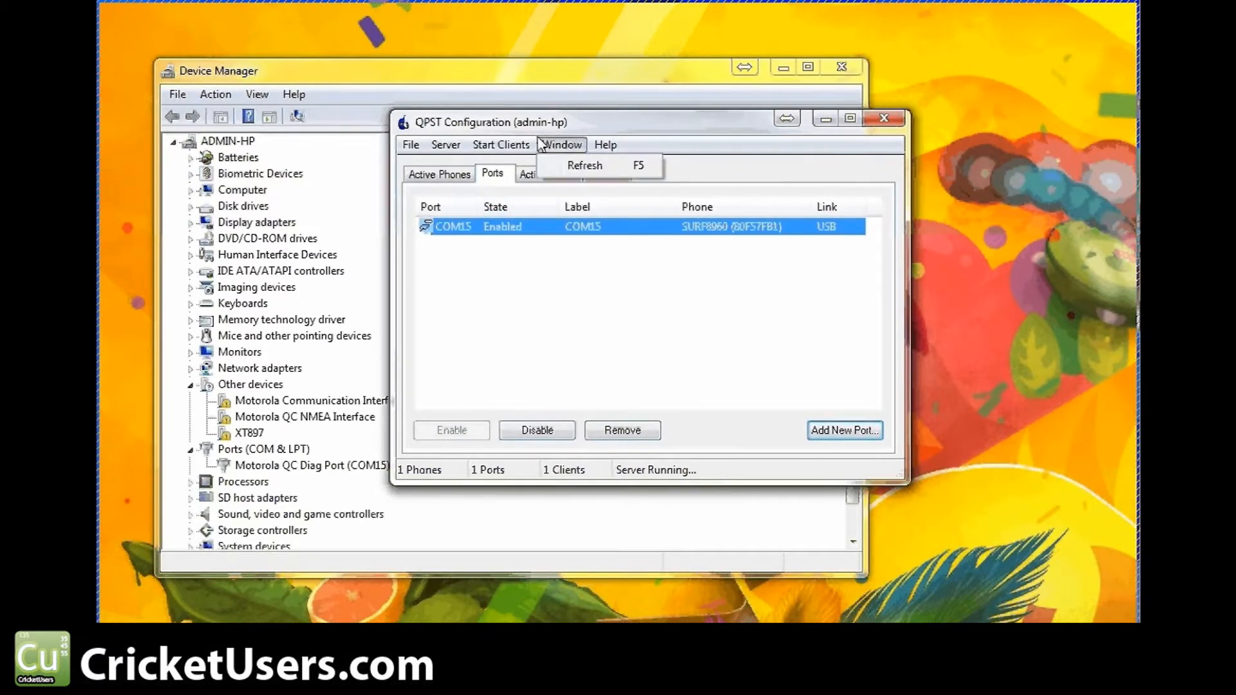
- Launch Service Programming for the SURF8960 phone, check its version info, and submit the SPC
left_click(501, 144)
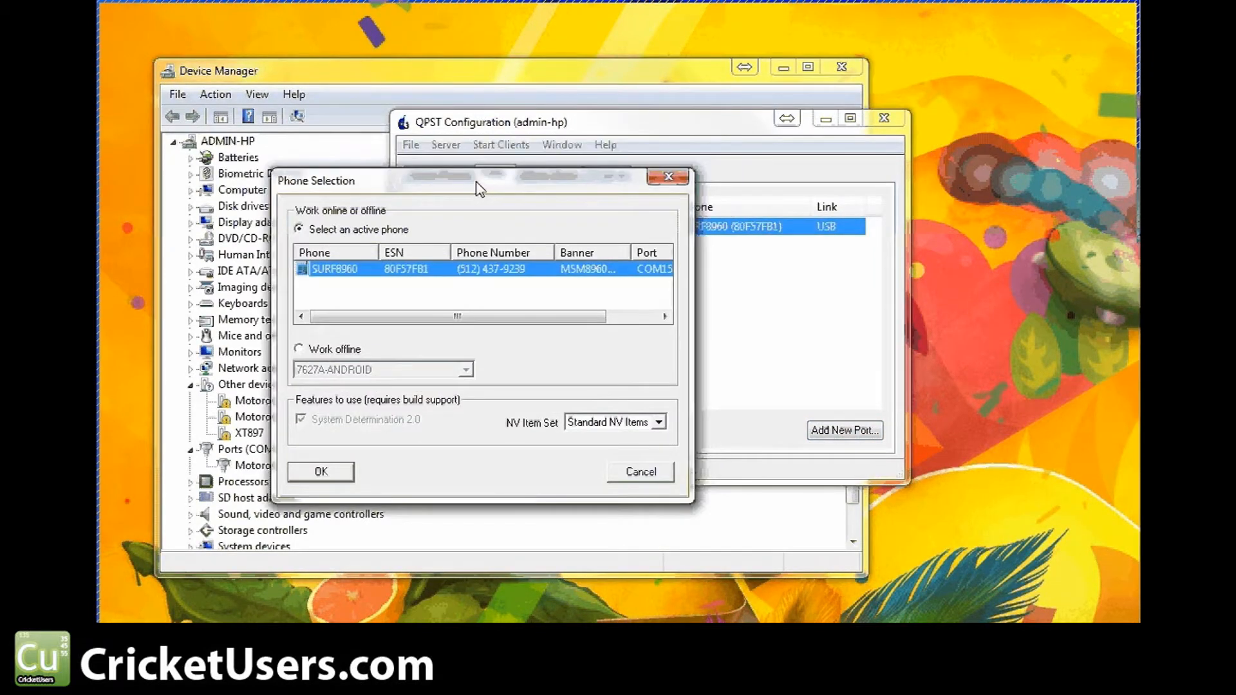
mouse_move(481, 264)
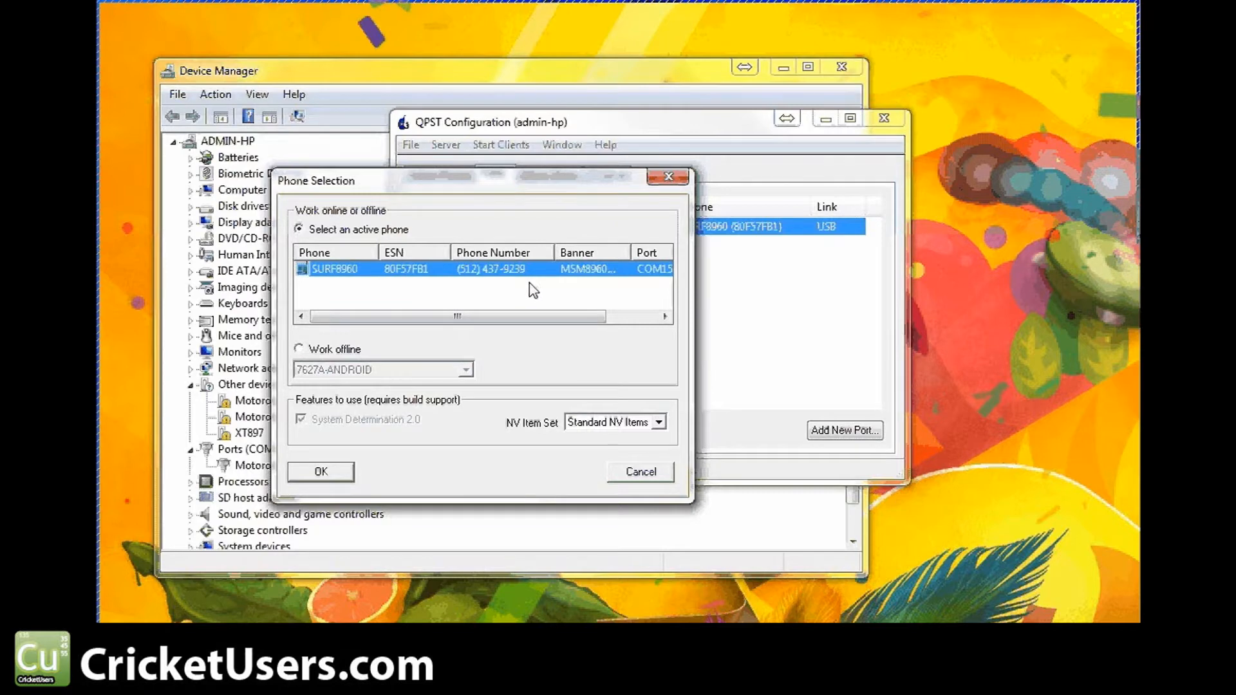
mouse_move(390, 281)
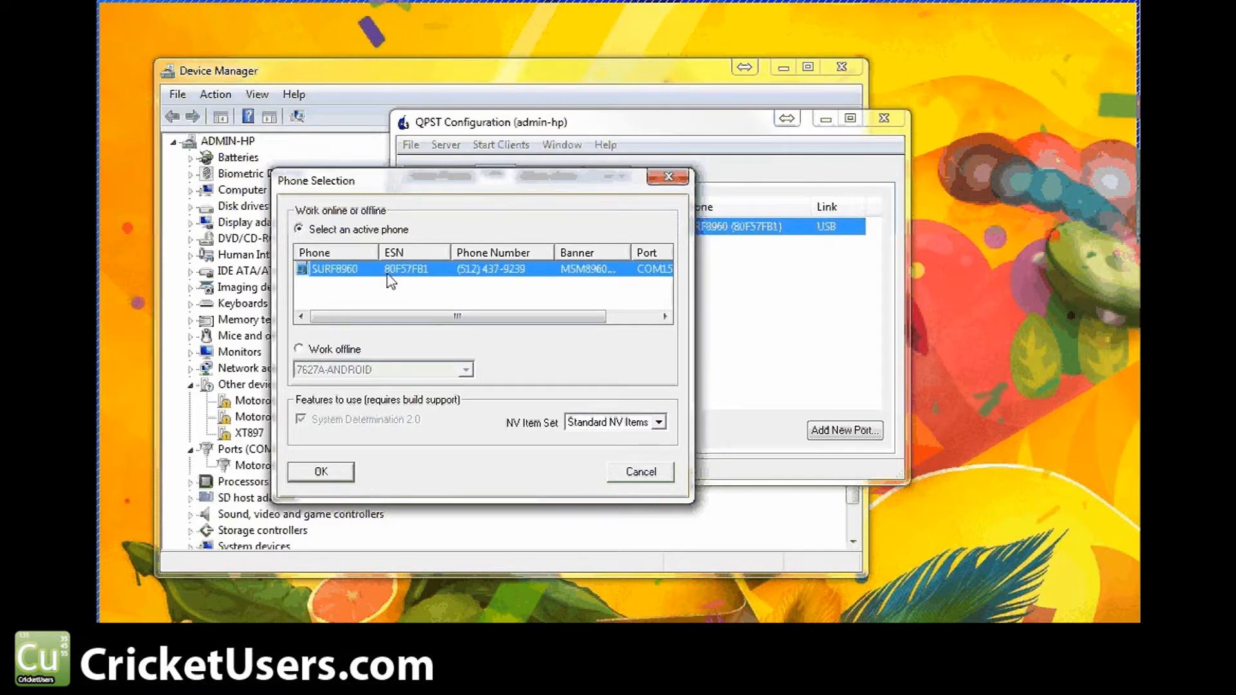
mouse_move(375, 474)
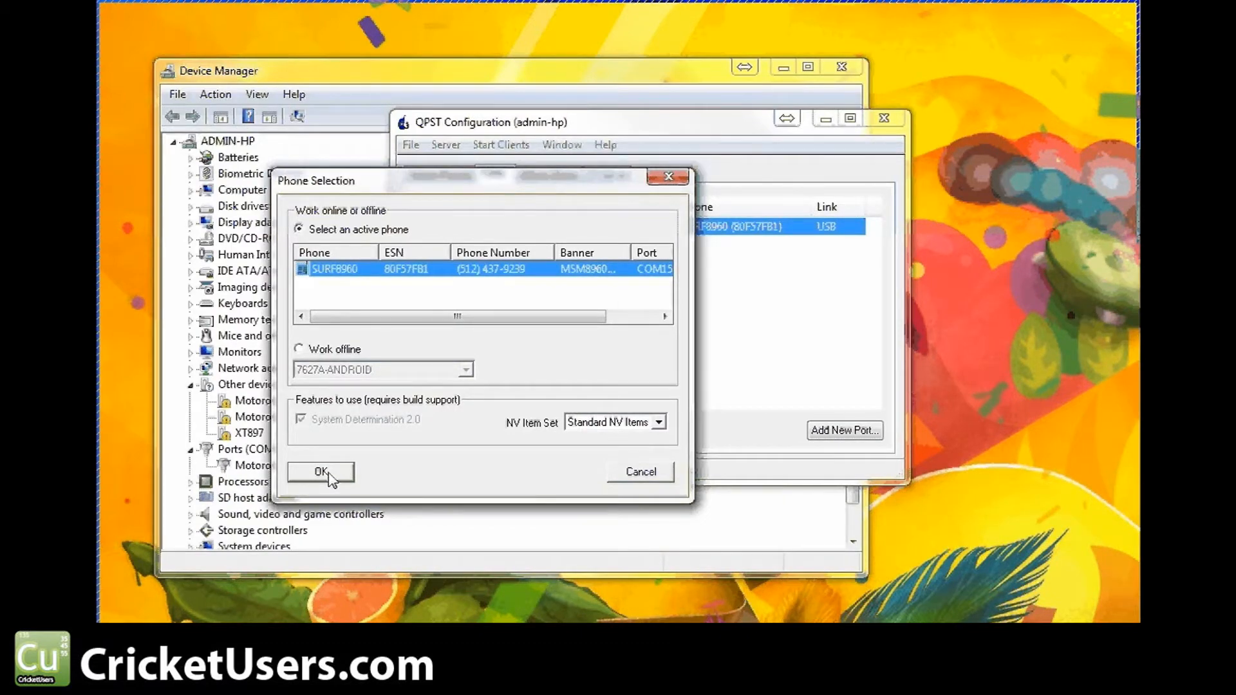
left_click(320, 472)
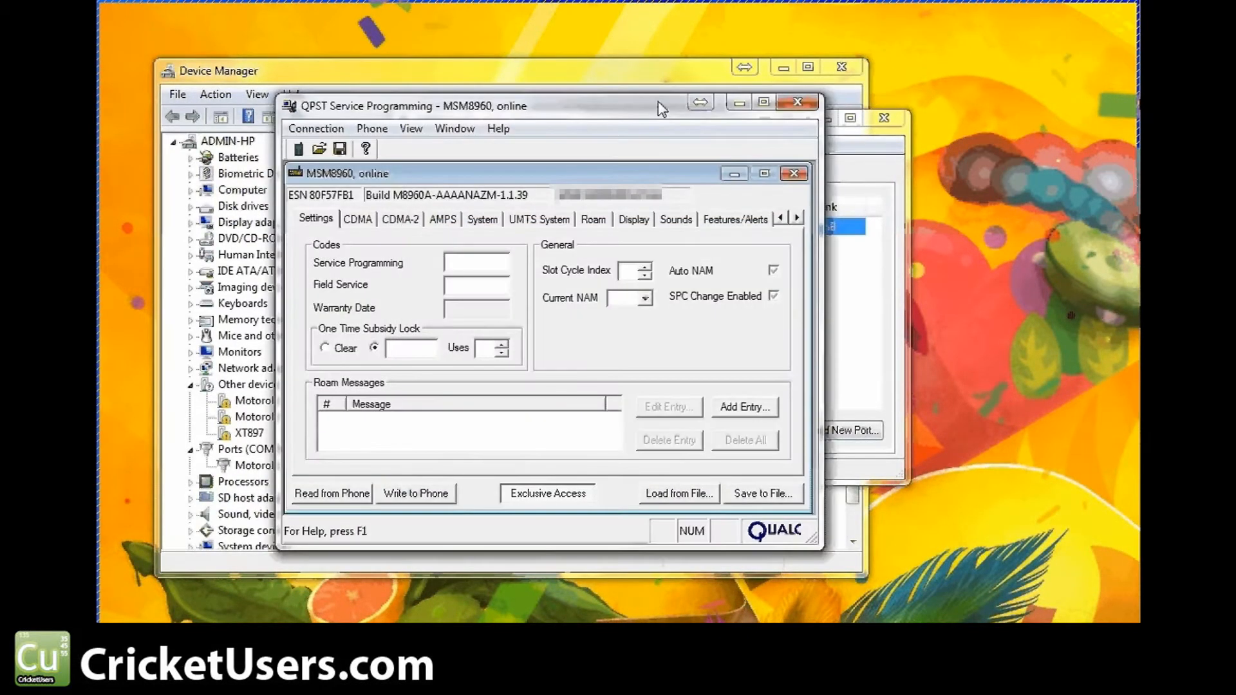
left_click(494, 127)
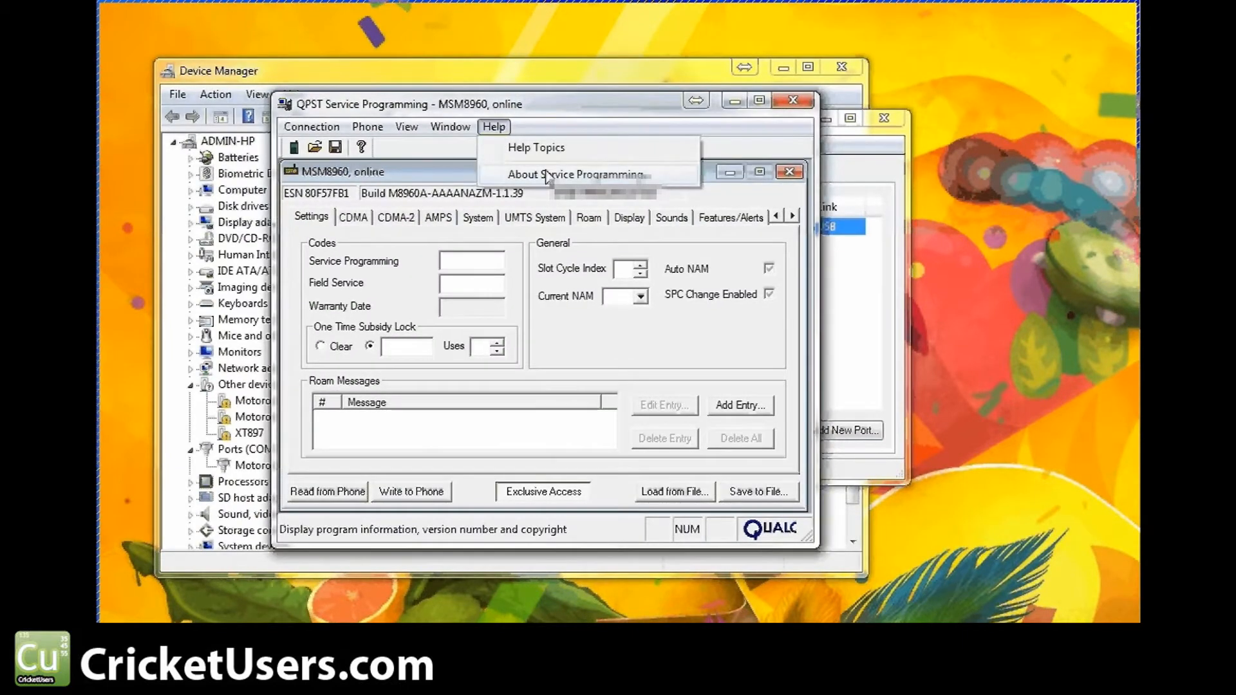
left_click(576, 174)
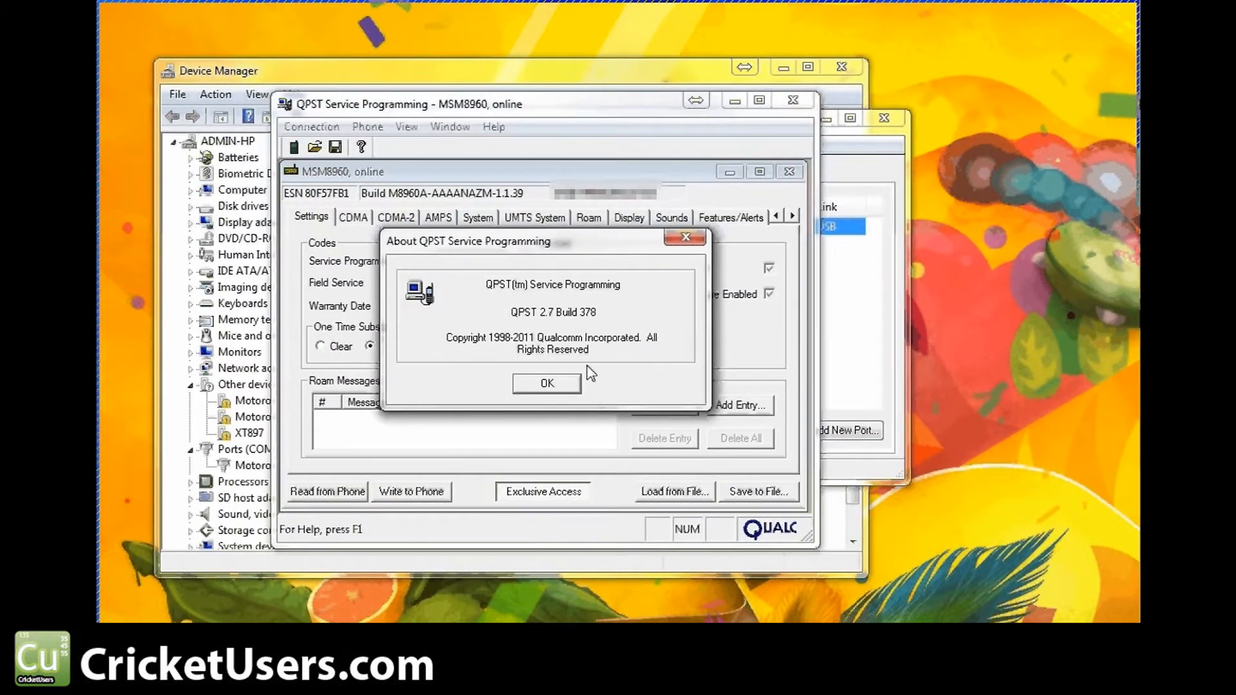
left_click(545, 384)
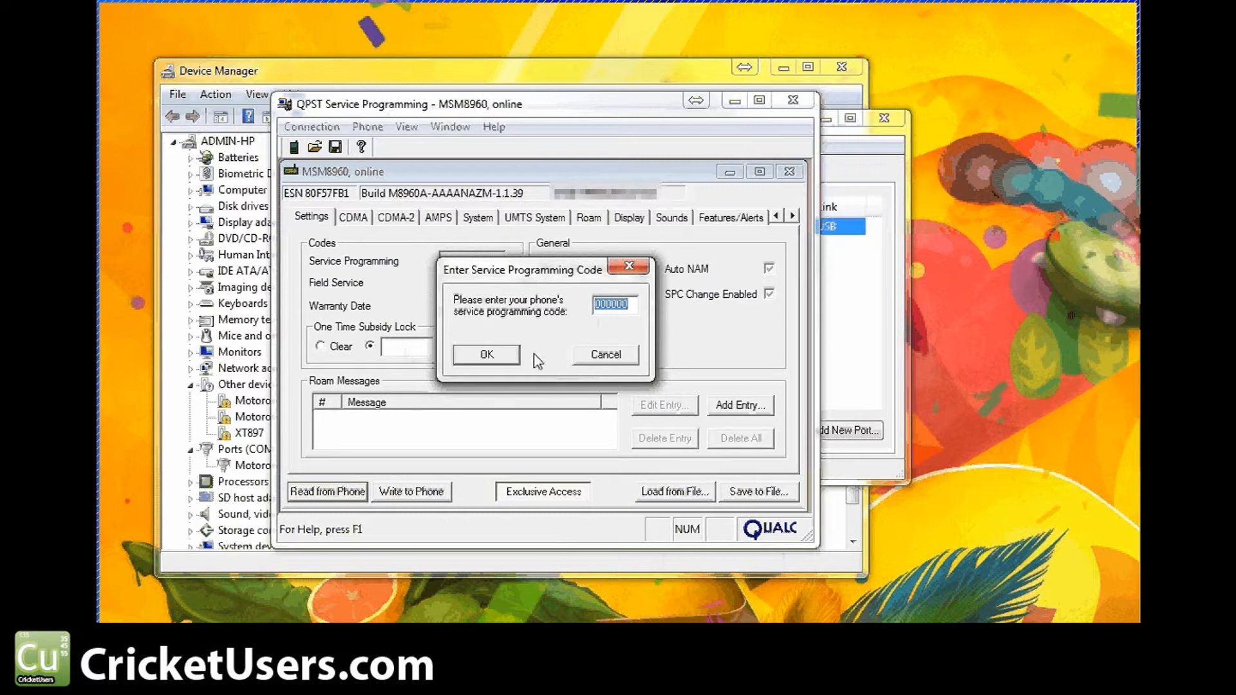
left_click(485, 354)
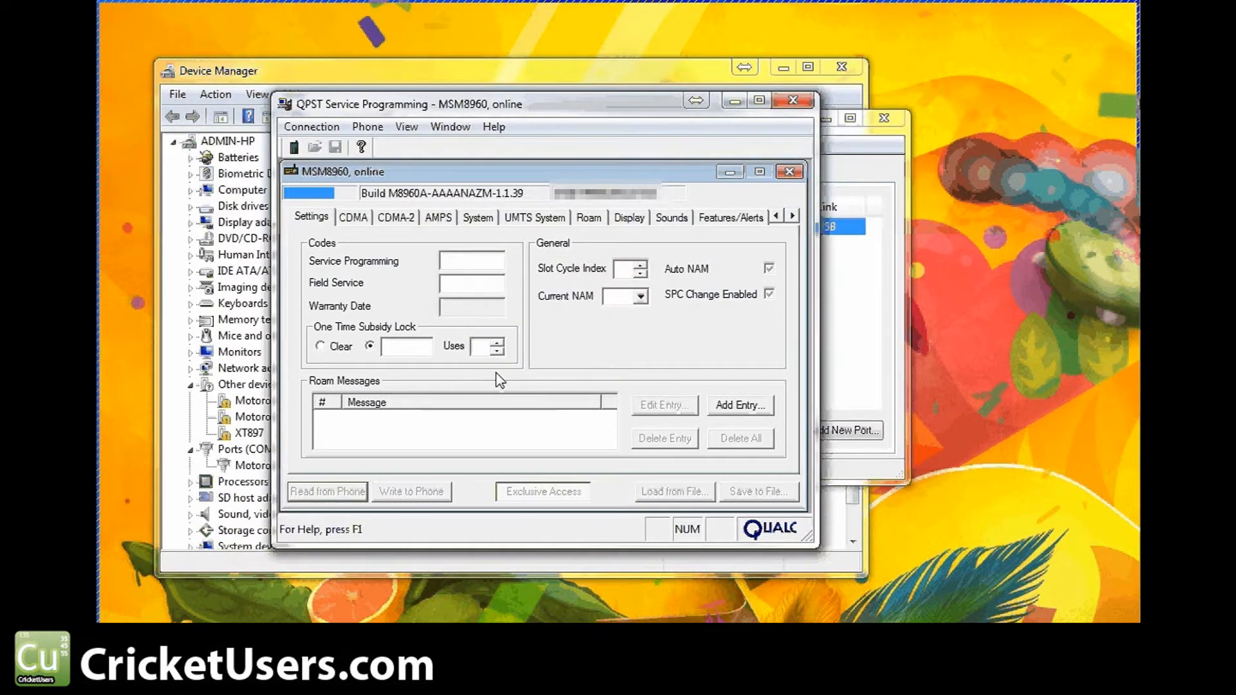
- Finish reading the phone and view NAM 1's CDMA IMSI_S and access overload settings
left_click(327, 491)
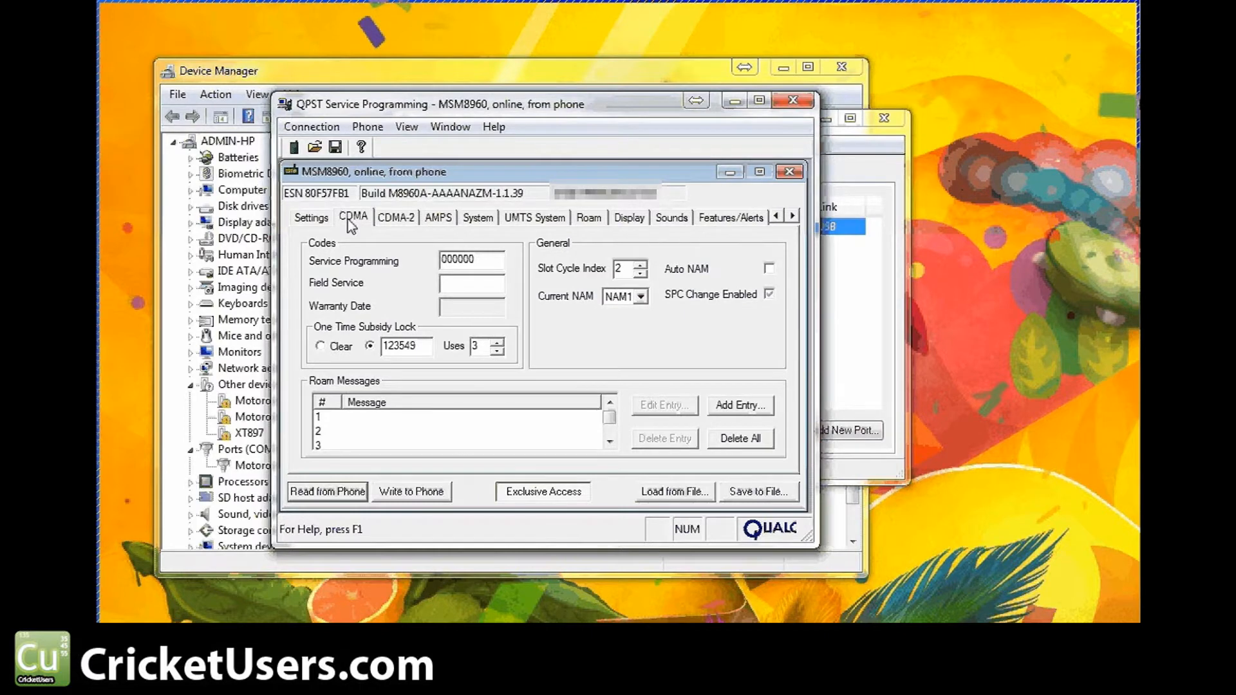
left_click(352, 217)
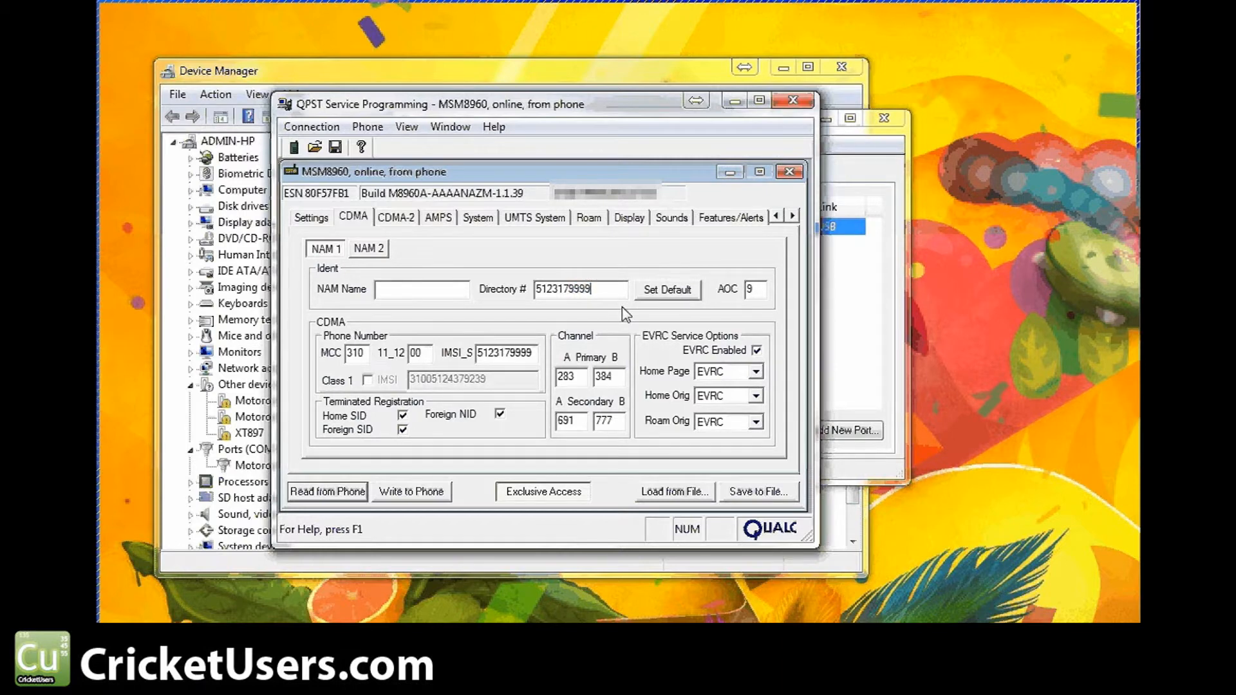
mouse_move(560, 320)
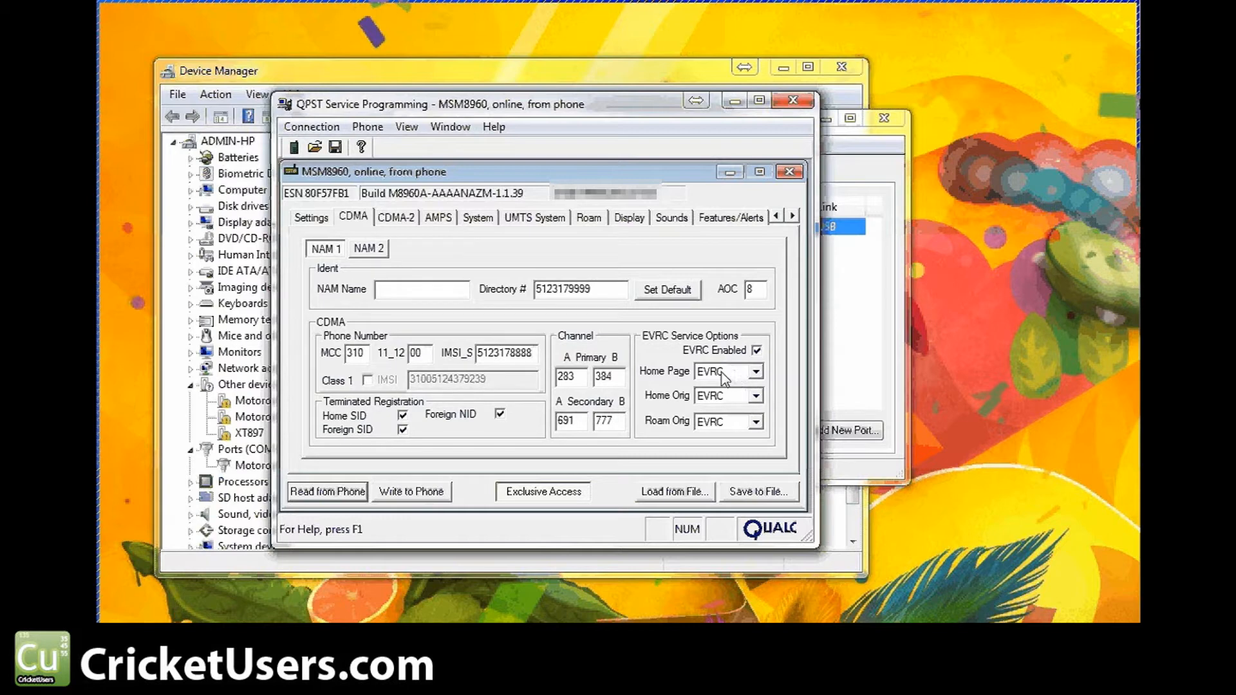
- Review the CDMA-2, home System and preferred Roam settings pages
left_click(396, 217)
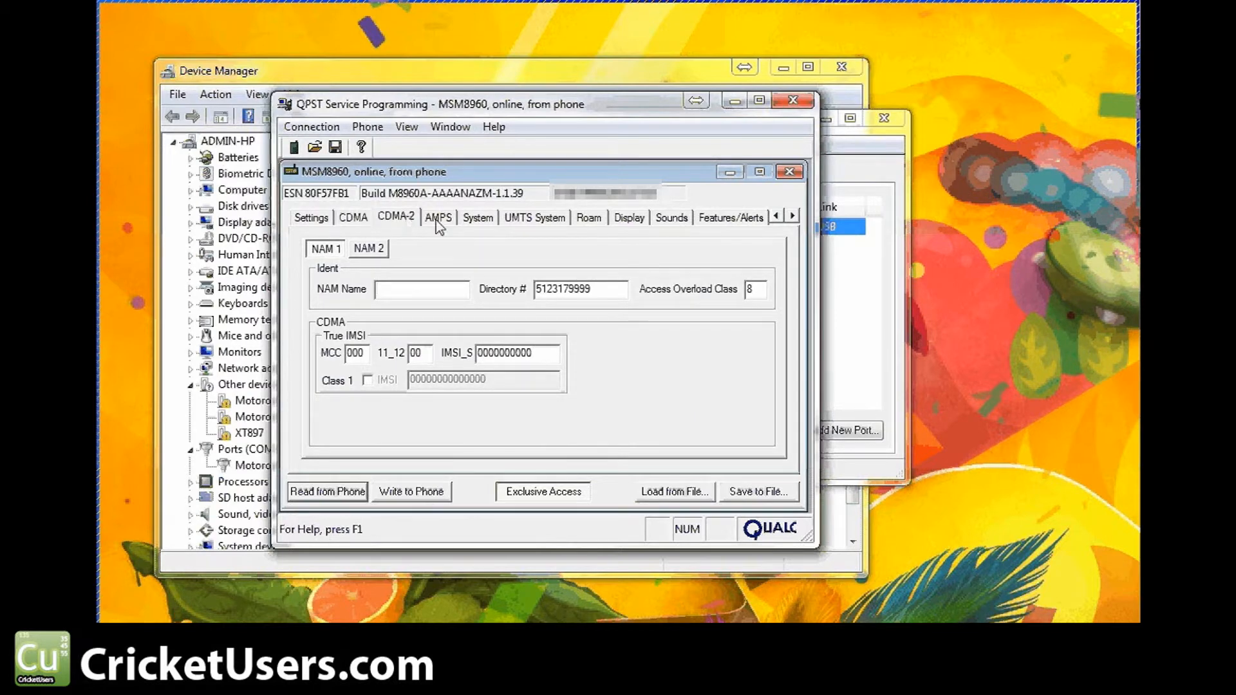
left_click(478, 217)
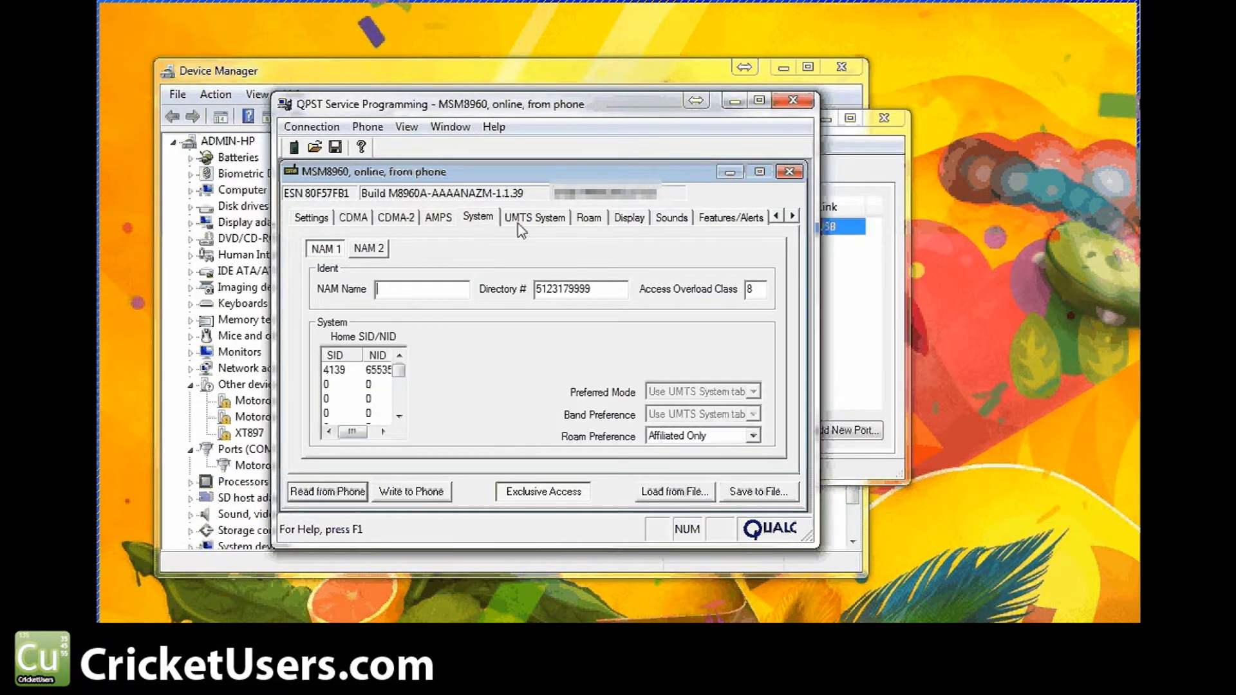
left_click(587, 218)
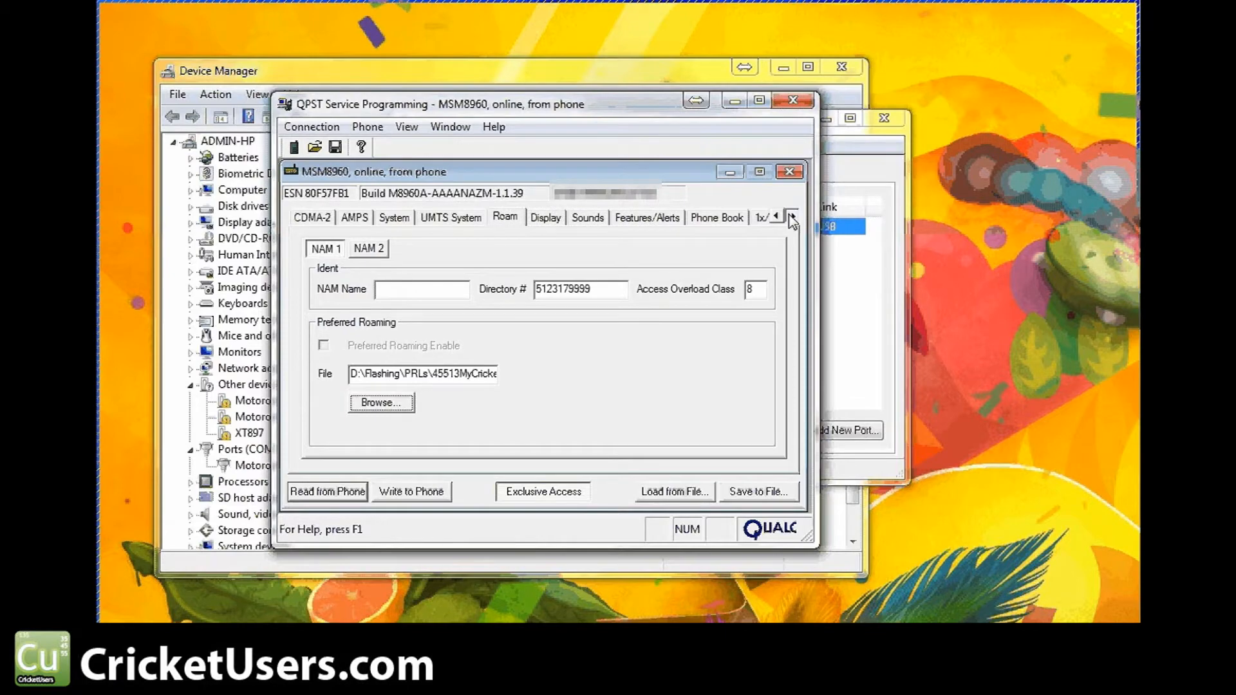
left_click(792, 216)
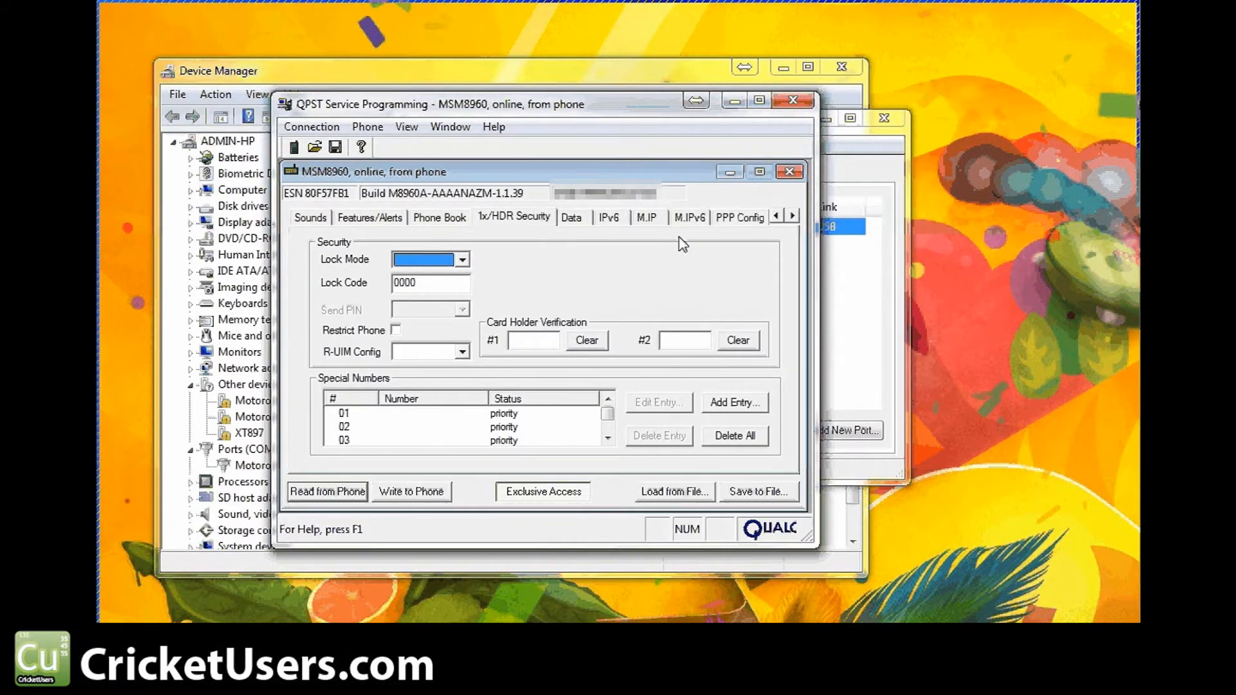
- On the M.IP page, start and cancel a new profile, then edit profile 1
left_click(646, 218)
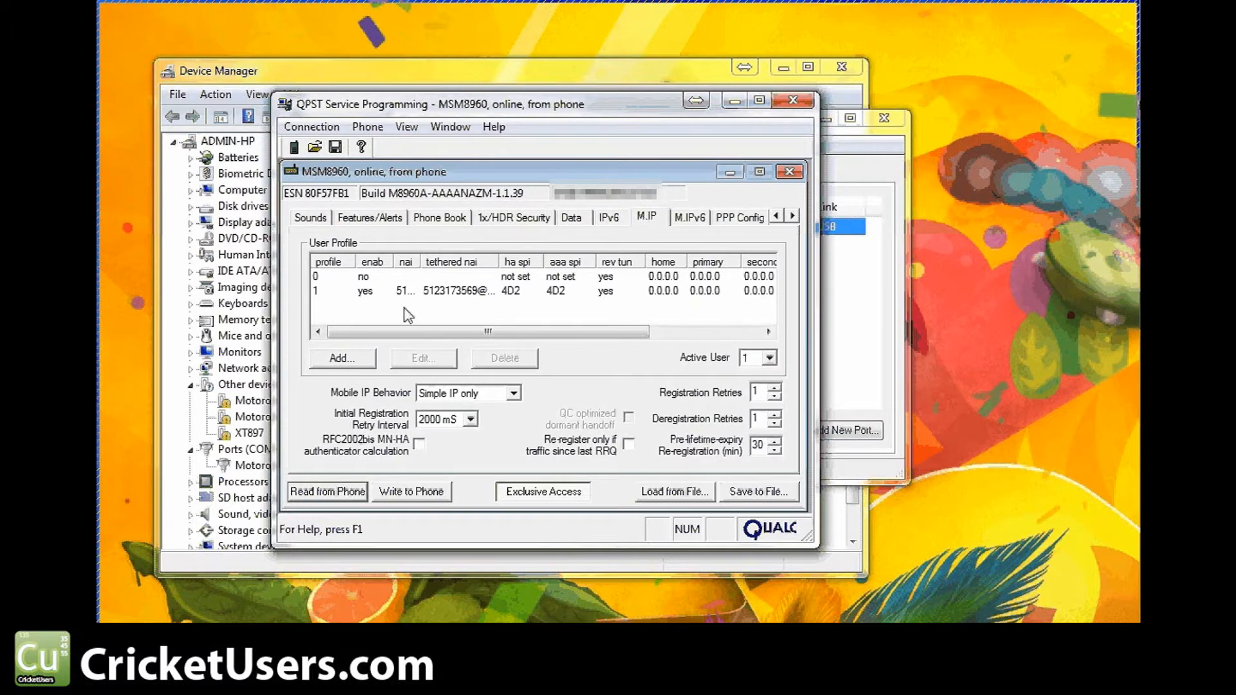
left_click(514, 393)
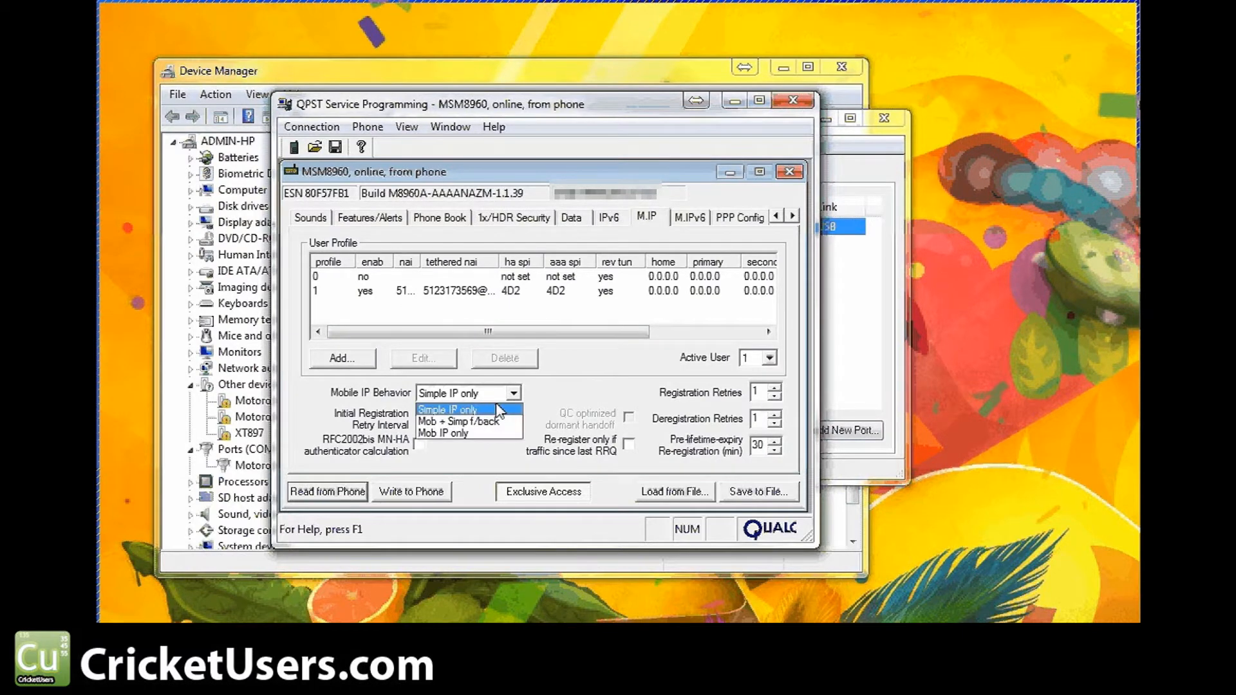
left_click(446, 409)
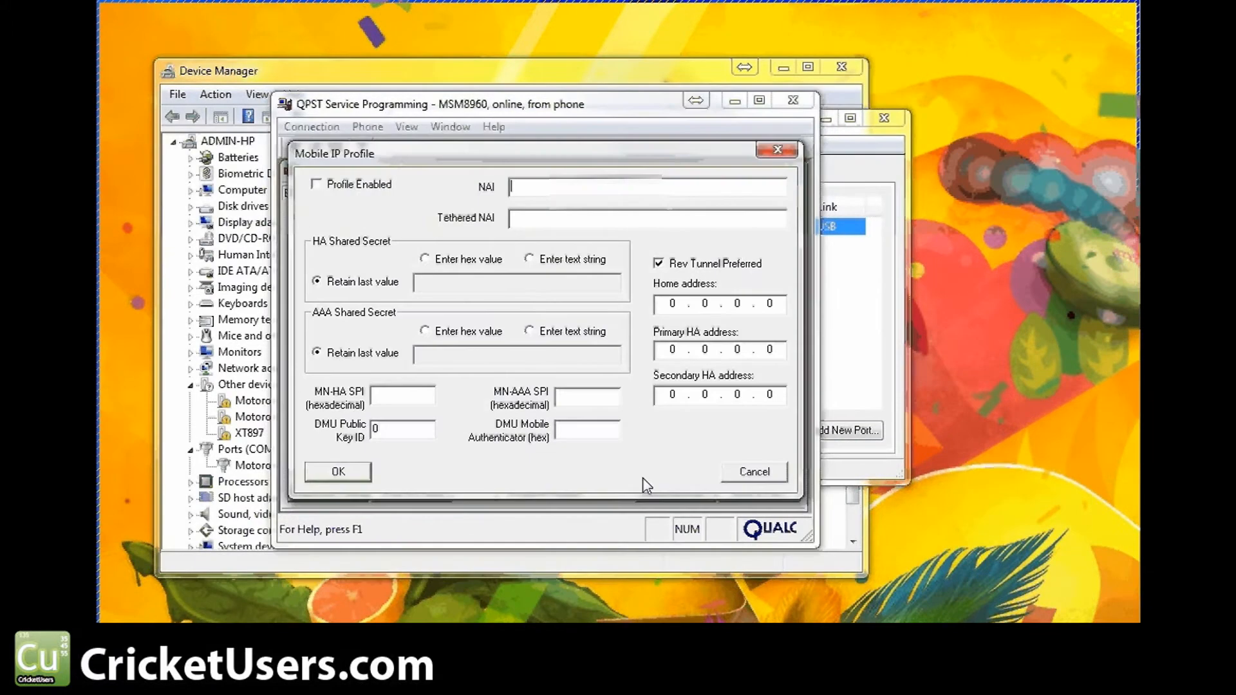
left_click(753, 471)
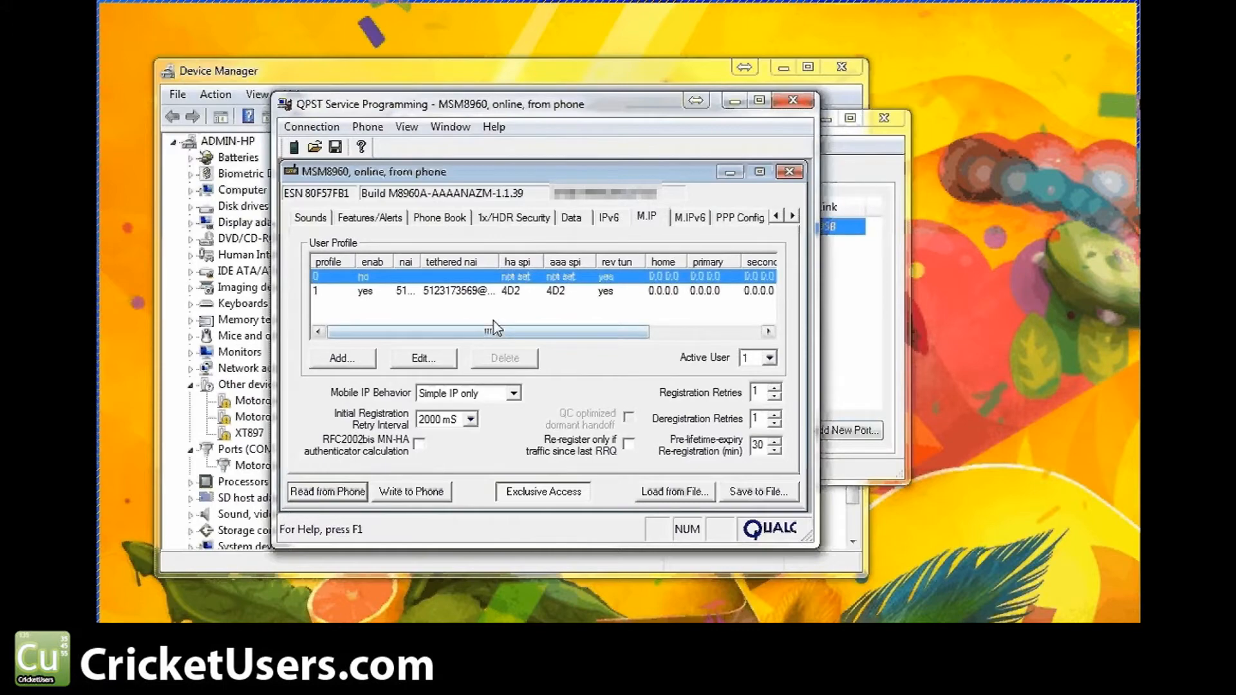
left_click(422, 358)
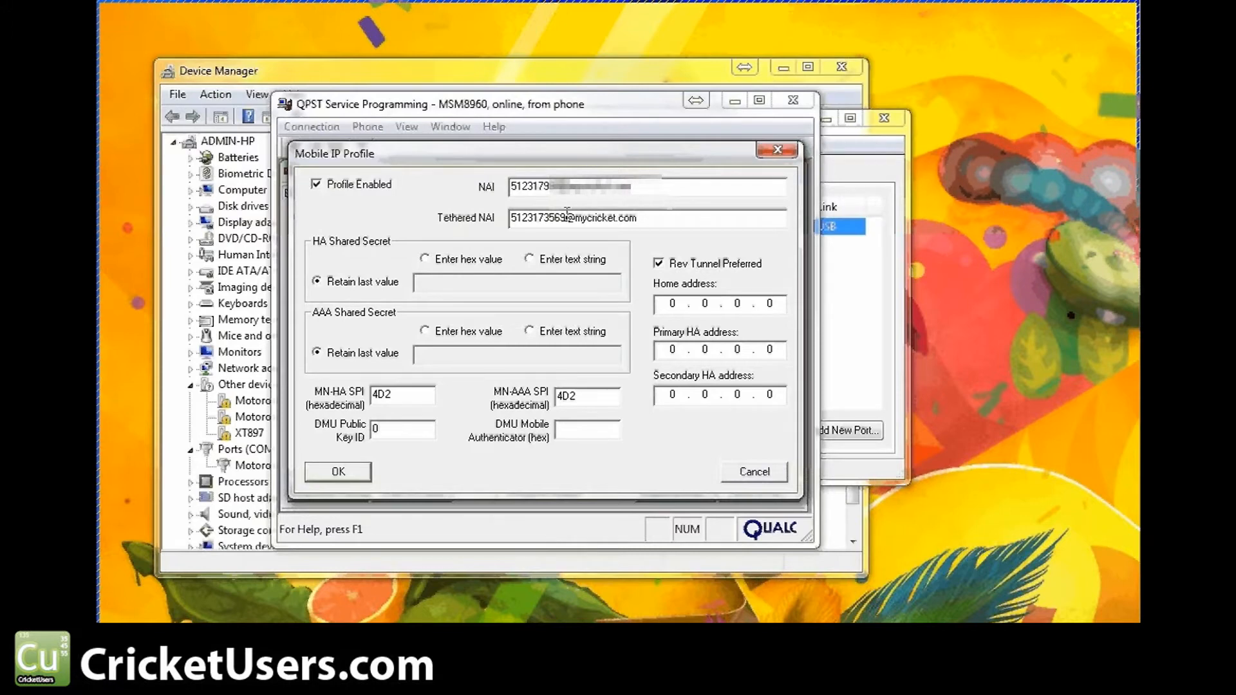
double_click(550, 217)
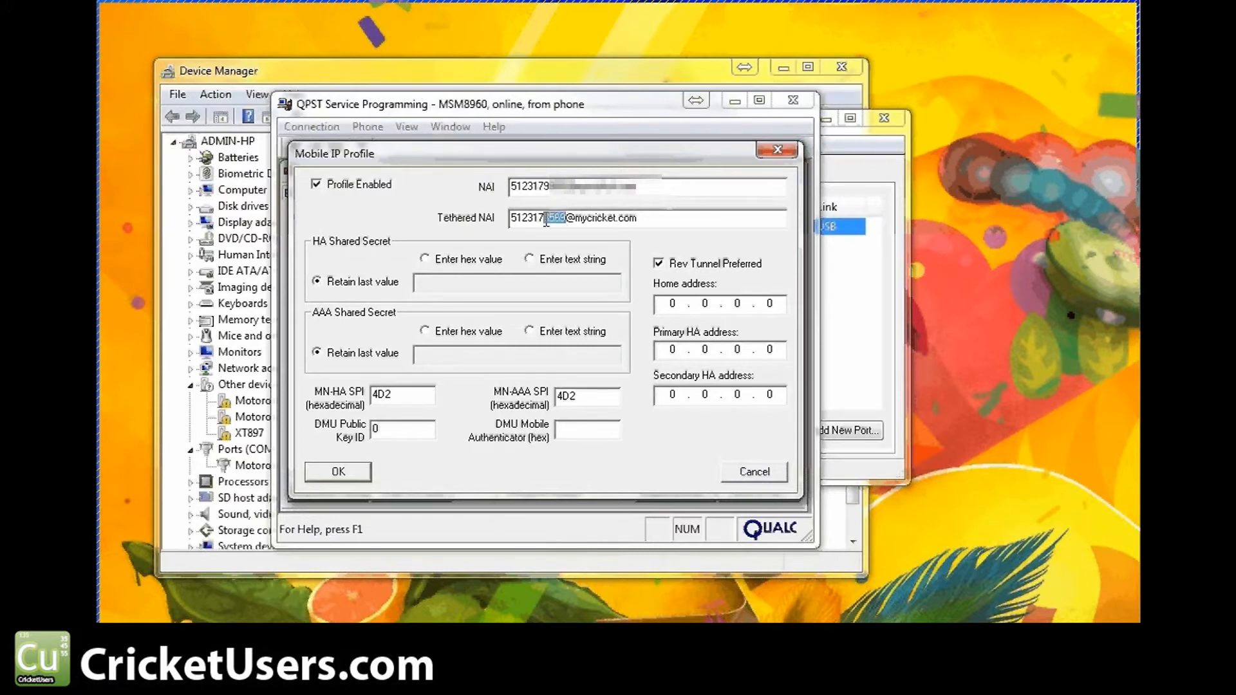
left_click(529, 259)
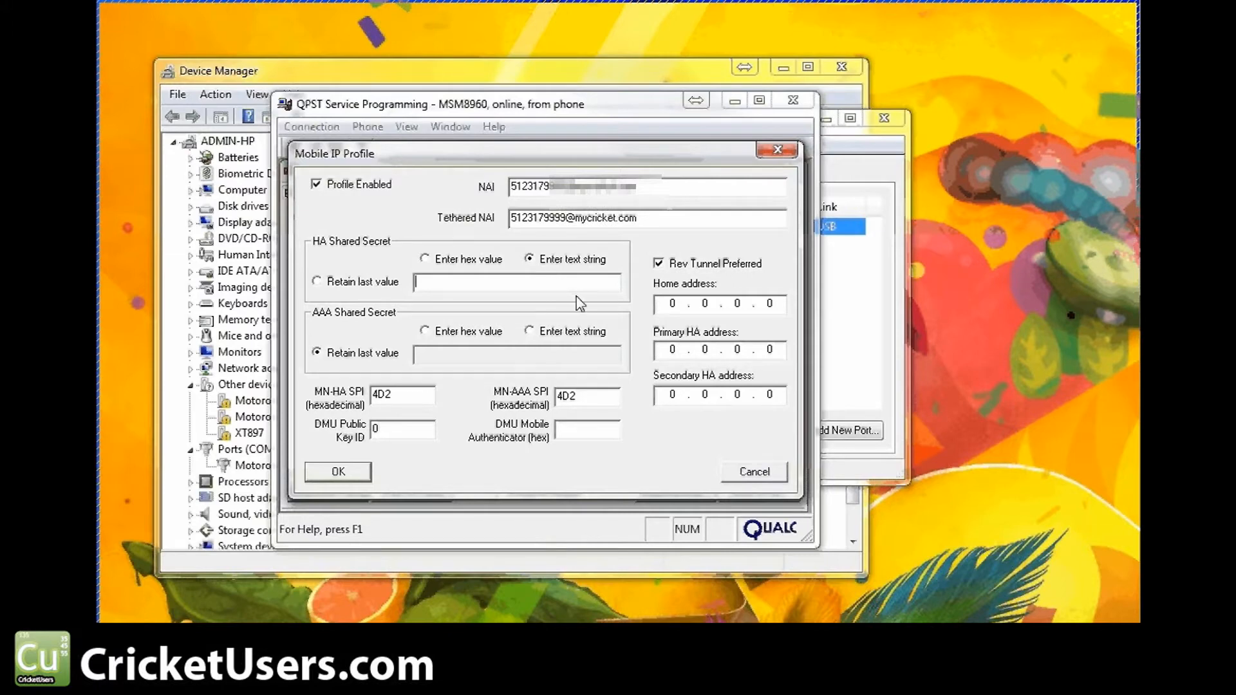
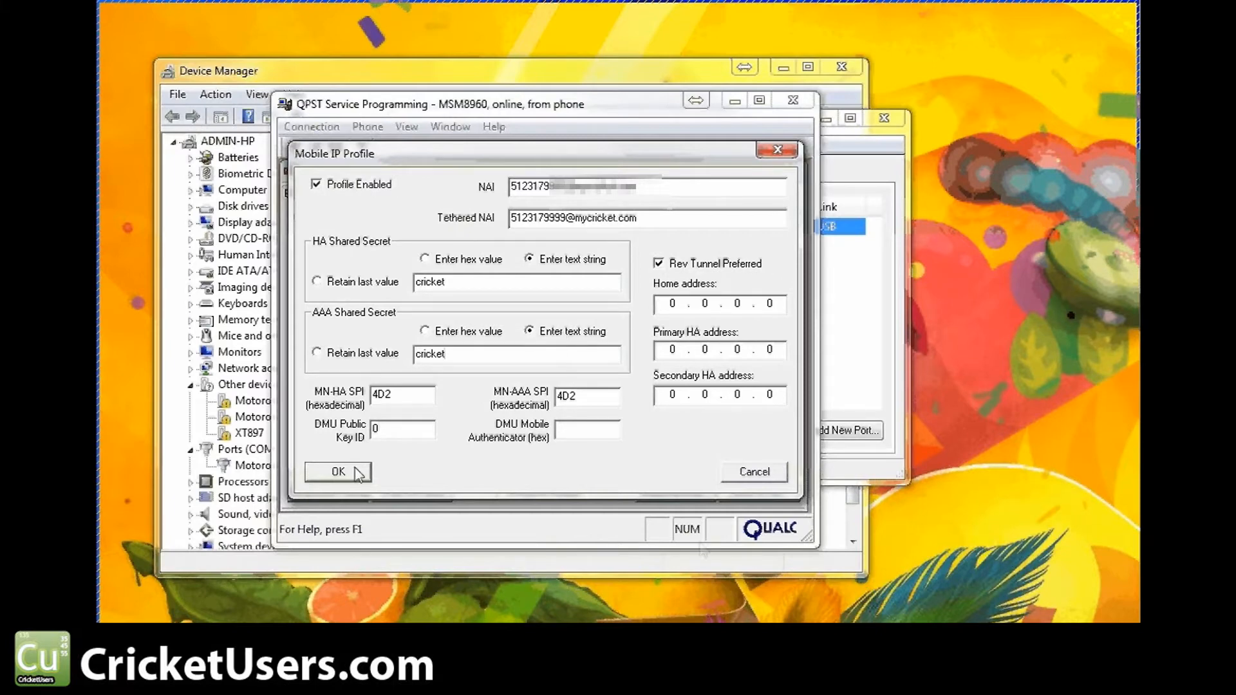
left_click(337, 471)
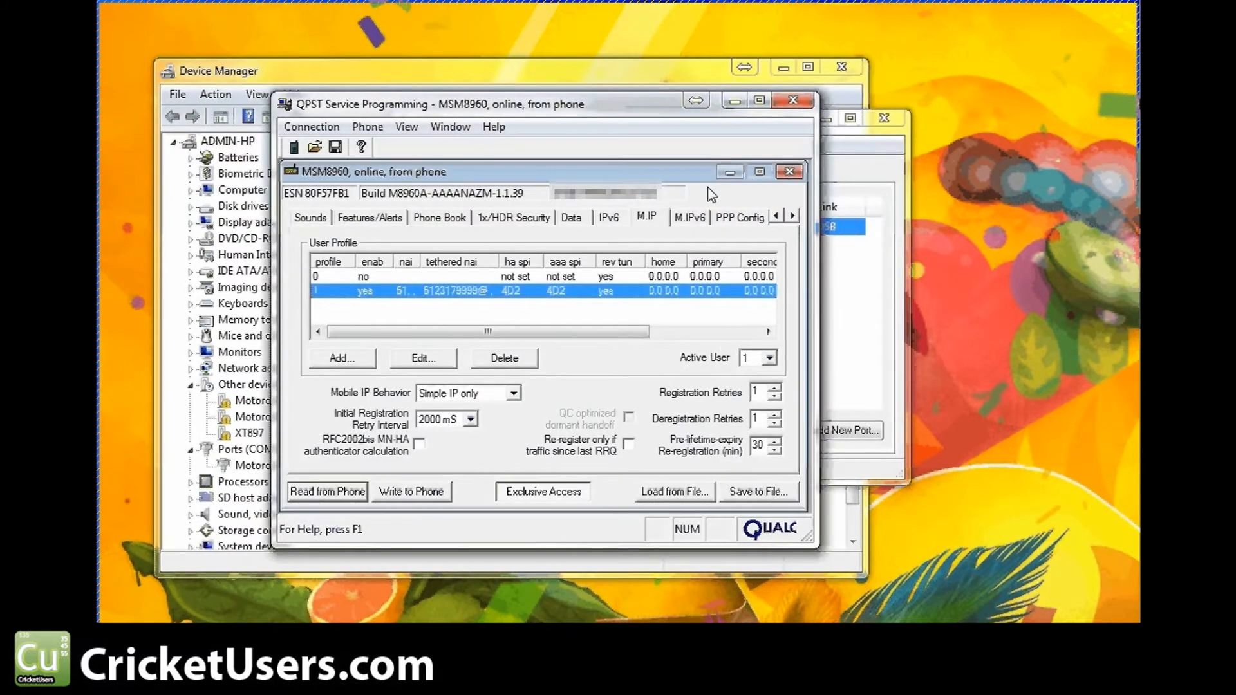
mouse_move(687, 221)
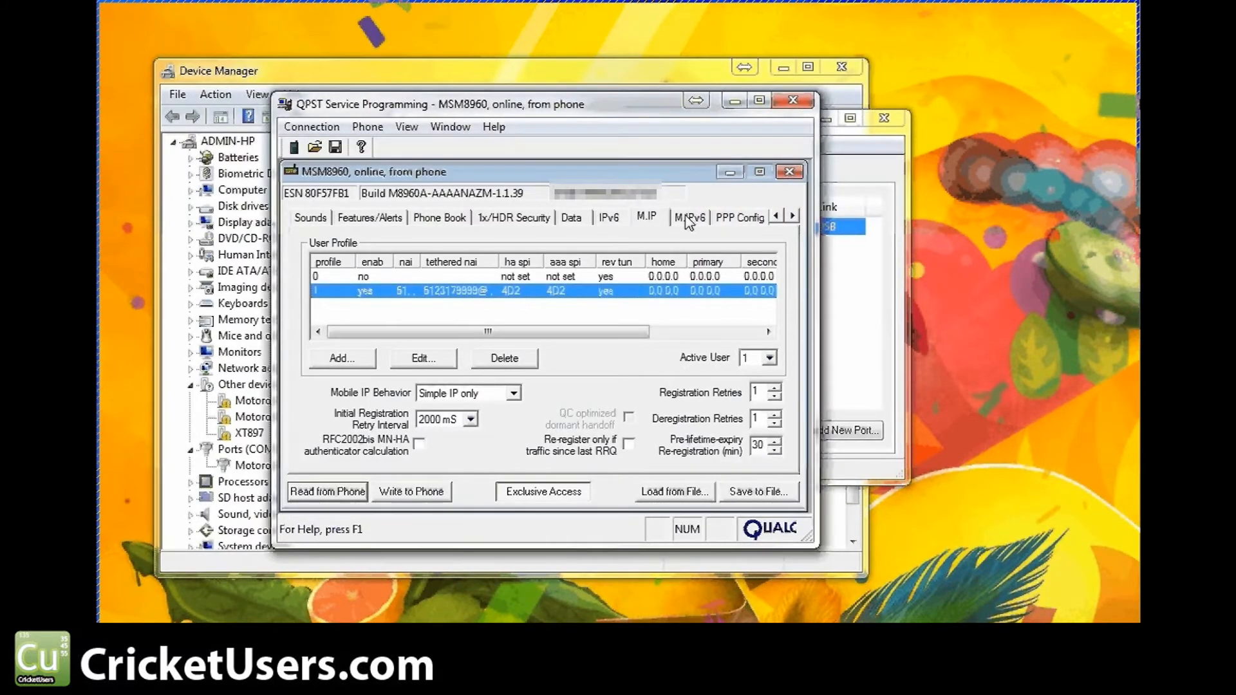
left_click(689, 217)
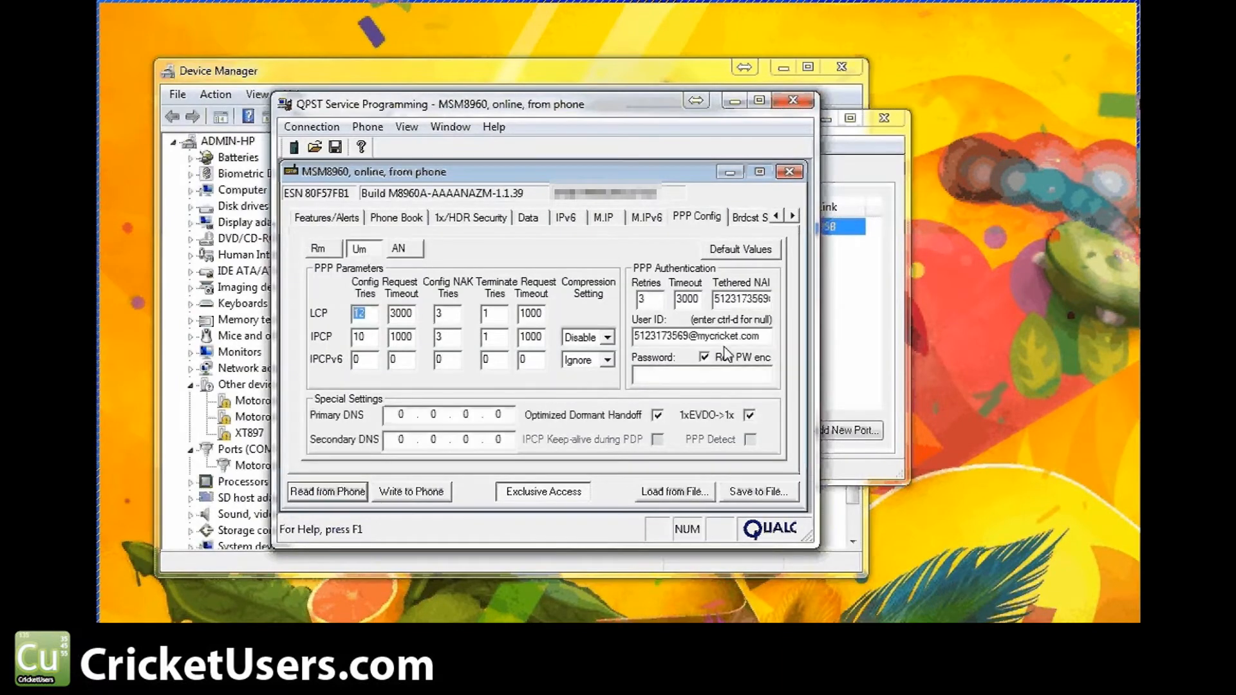
left_click(702, 375)
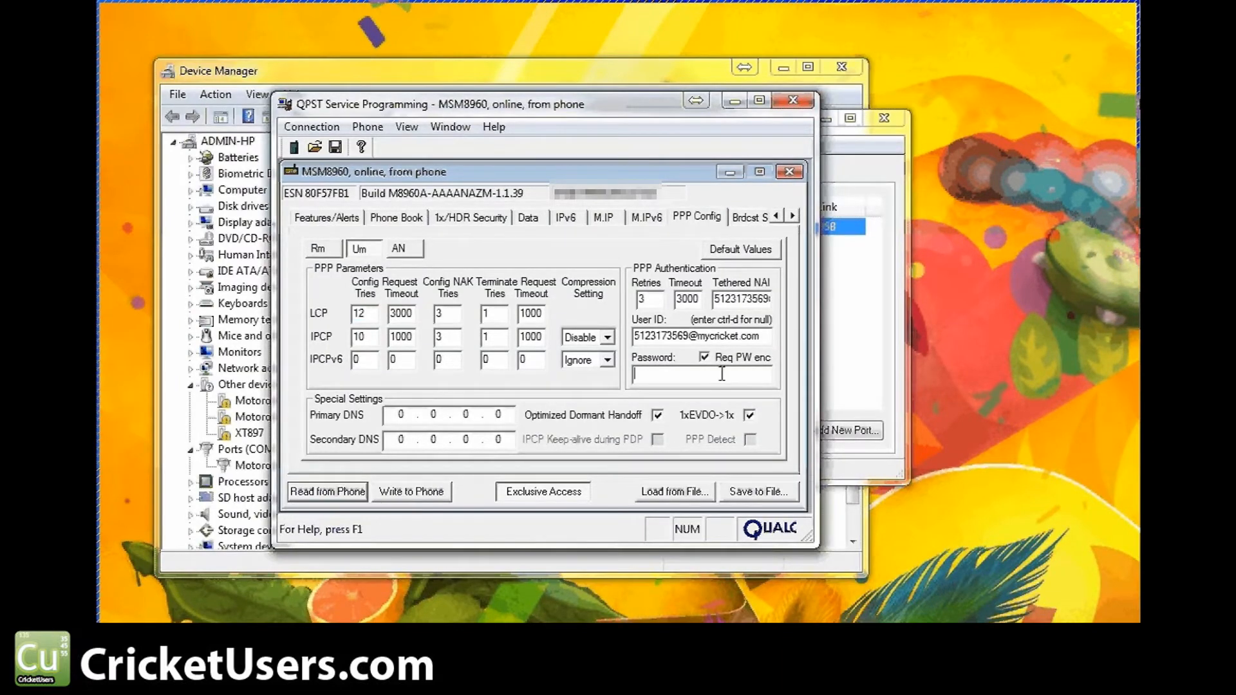
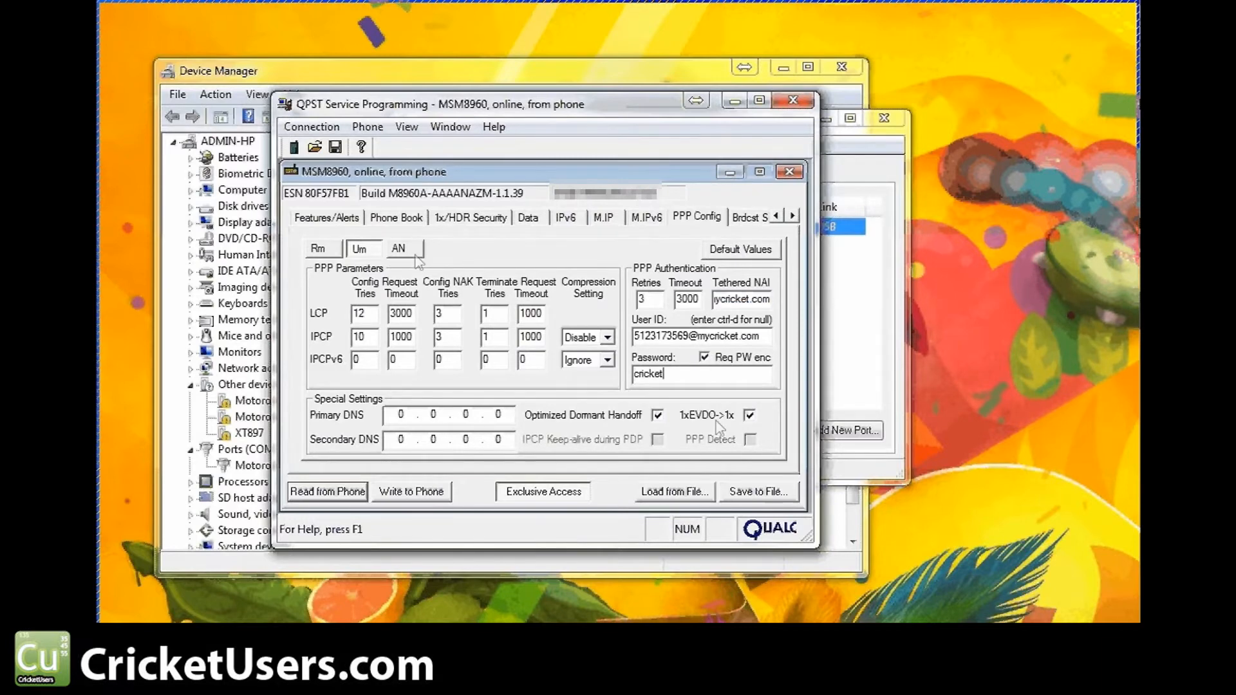
left_click(405, 249)
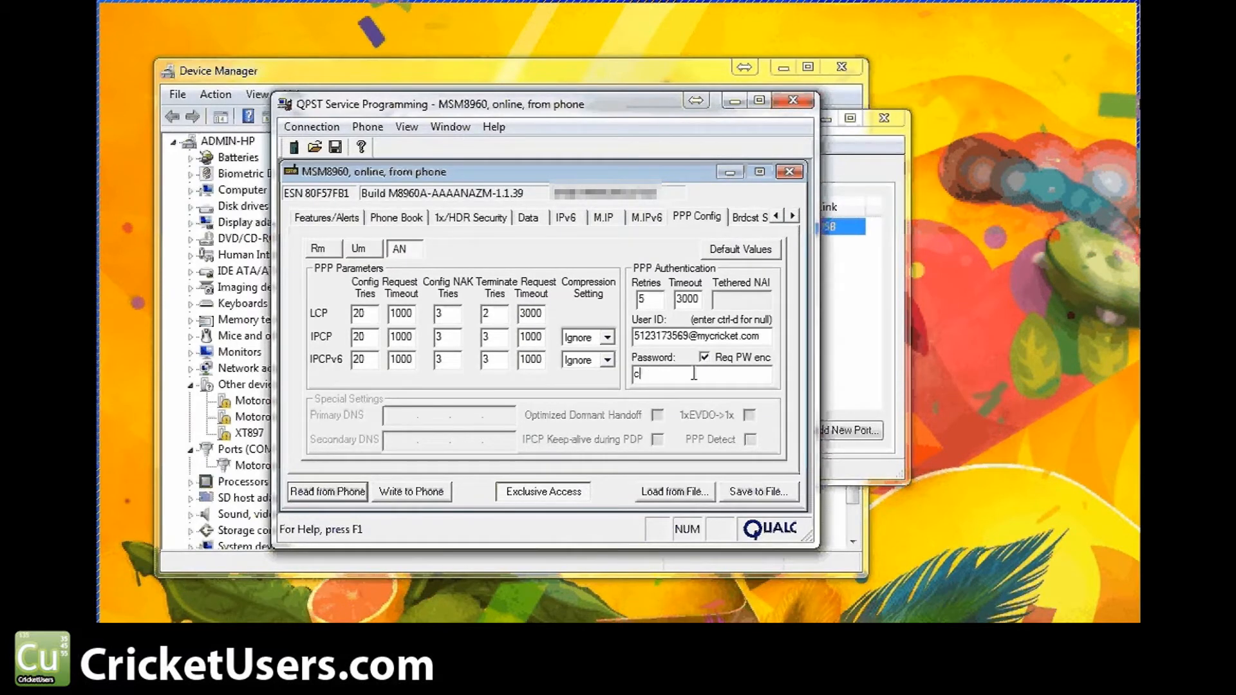
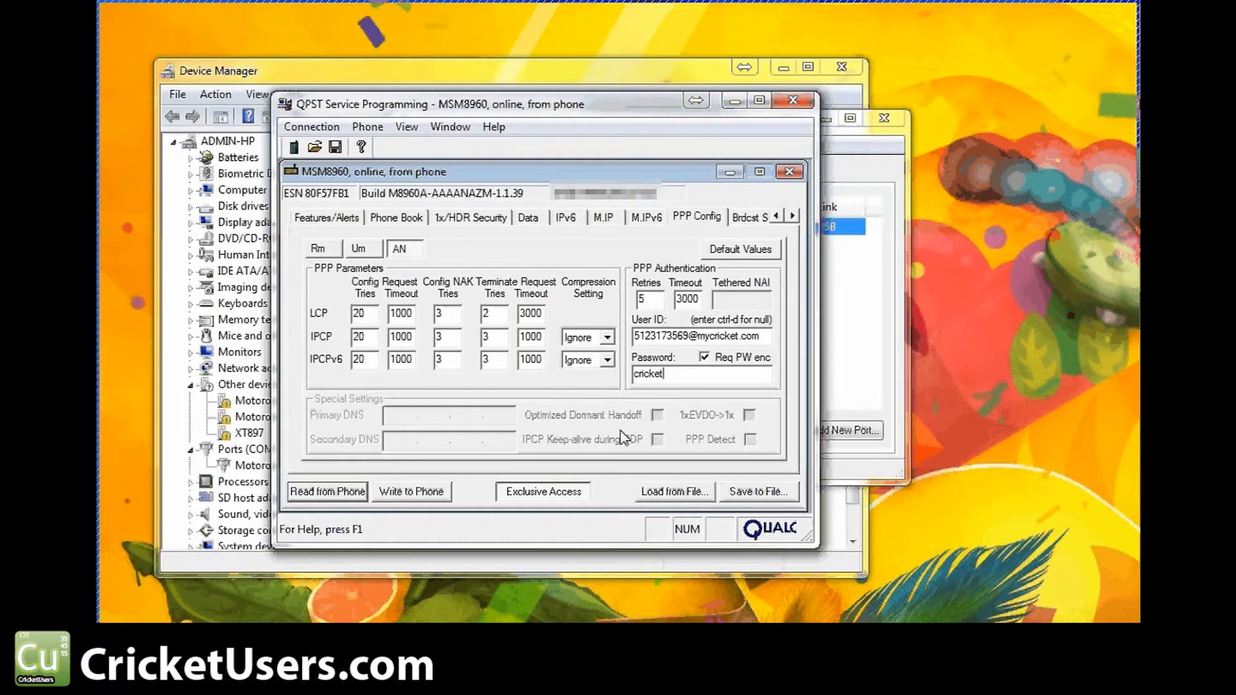
triple_click(696, 336)
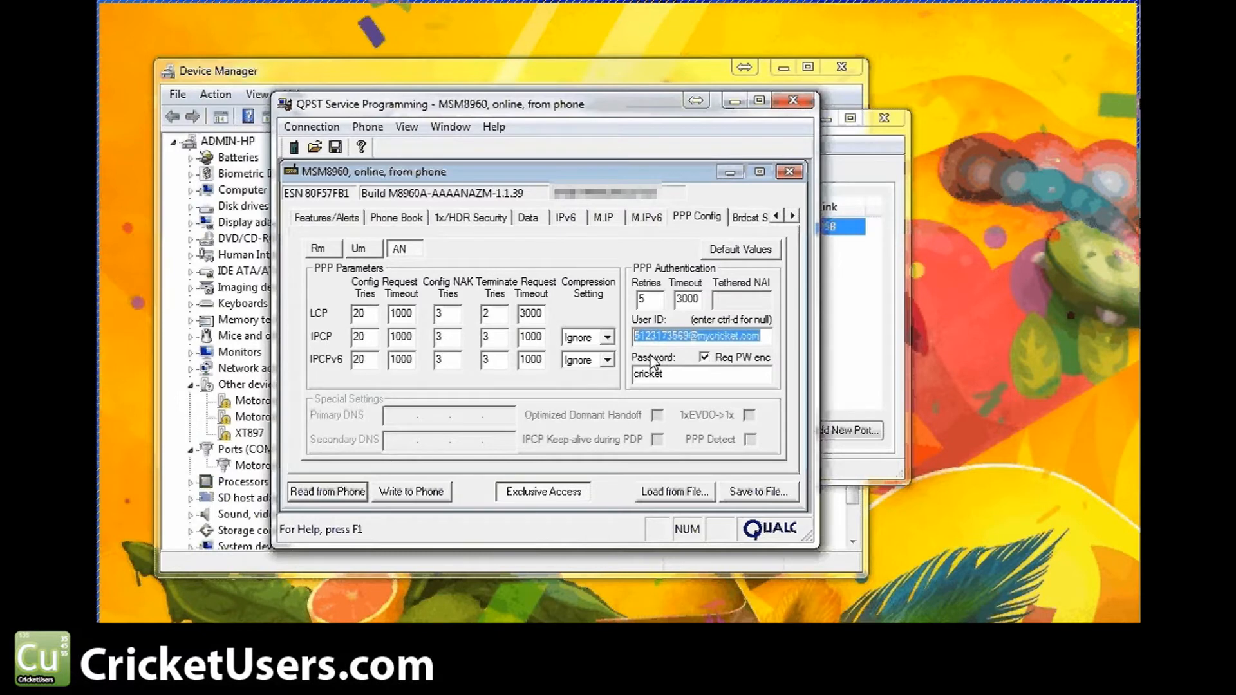
left_click(663, 374)
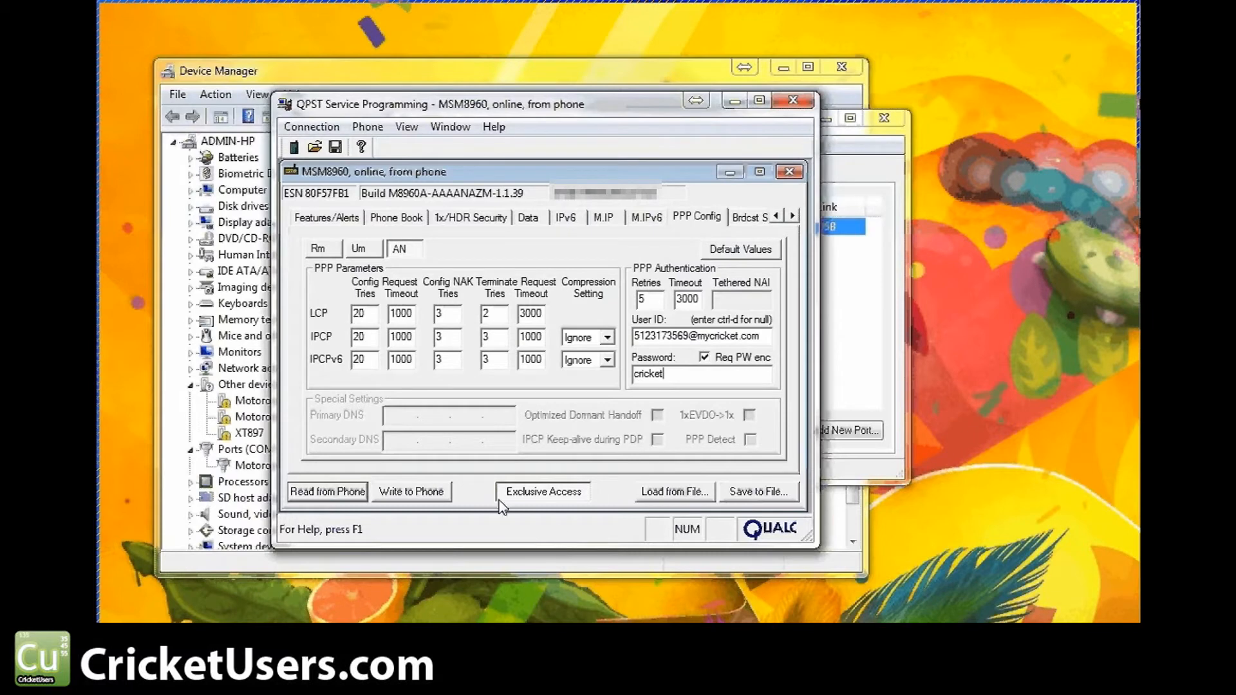
mouse_move(425, 501)
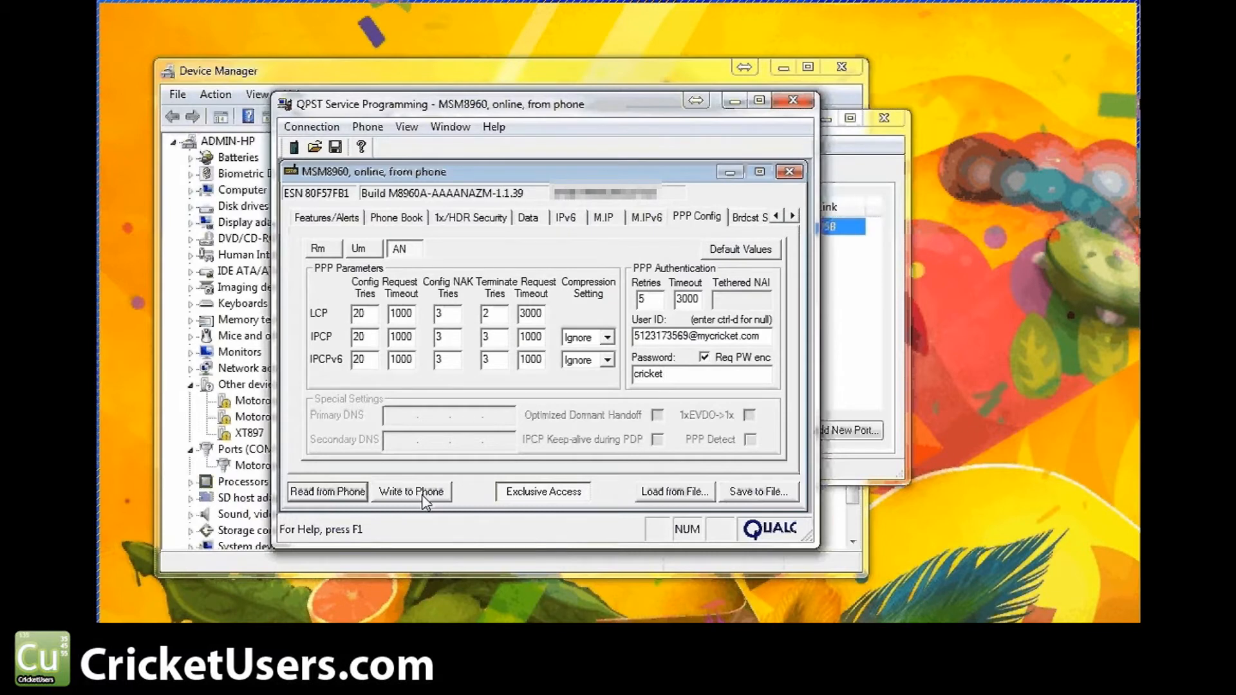
- Write the settings to the phone, close without saving 80F57FB1_sp, and exit QPST Configuration
left_click(670, 373)
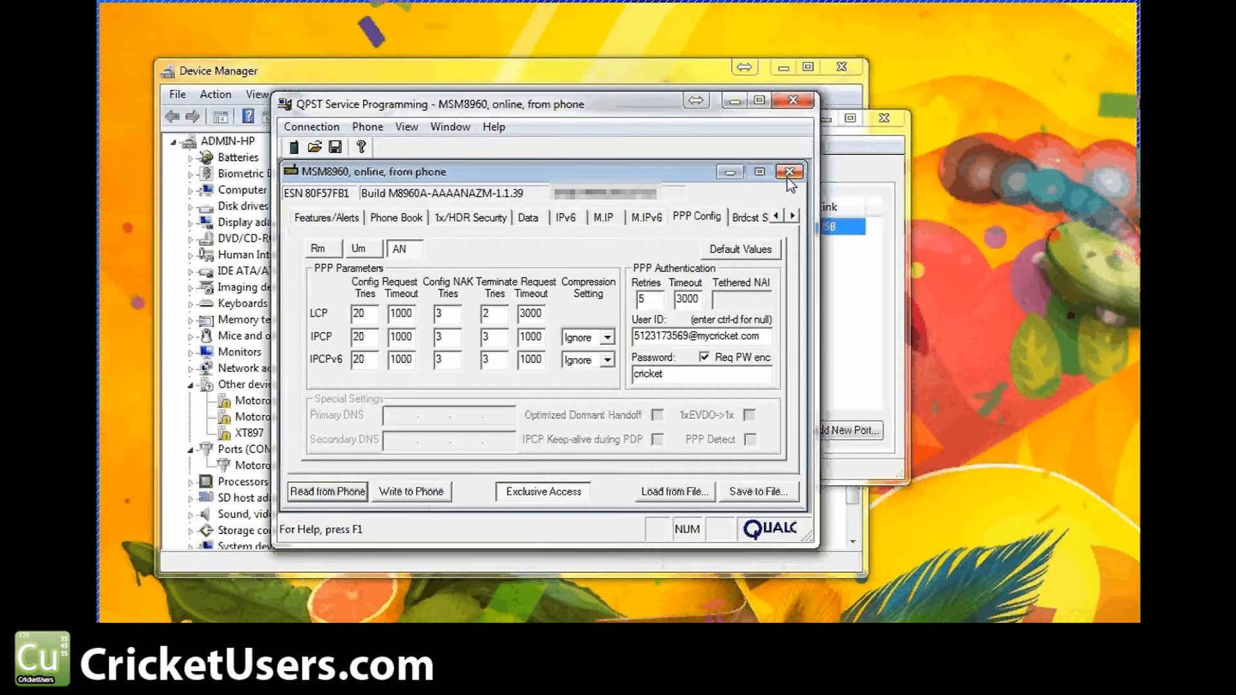
left_click(789, 171)
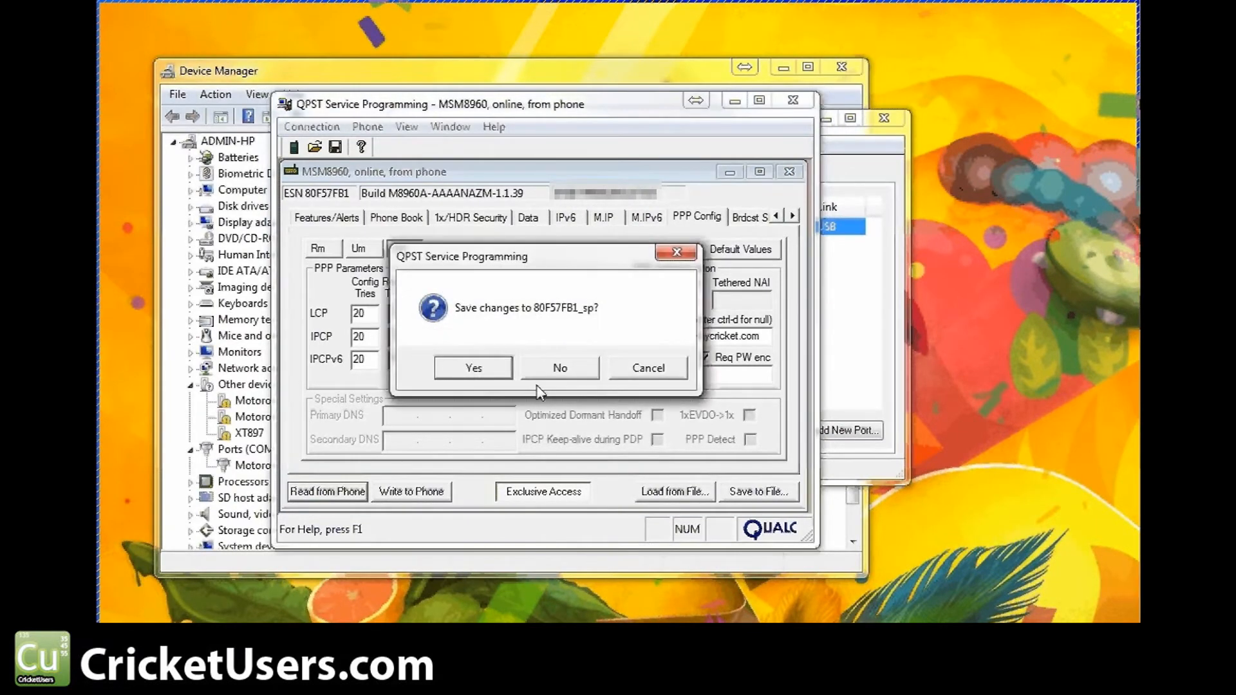
left_click(559, 368)
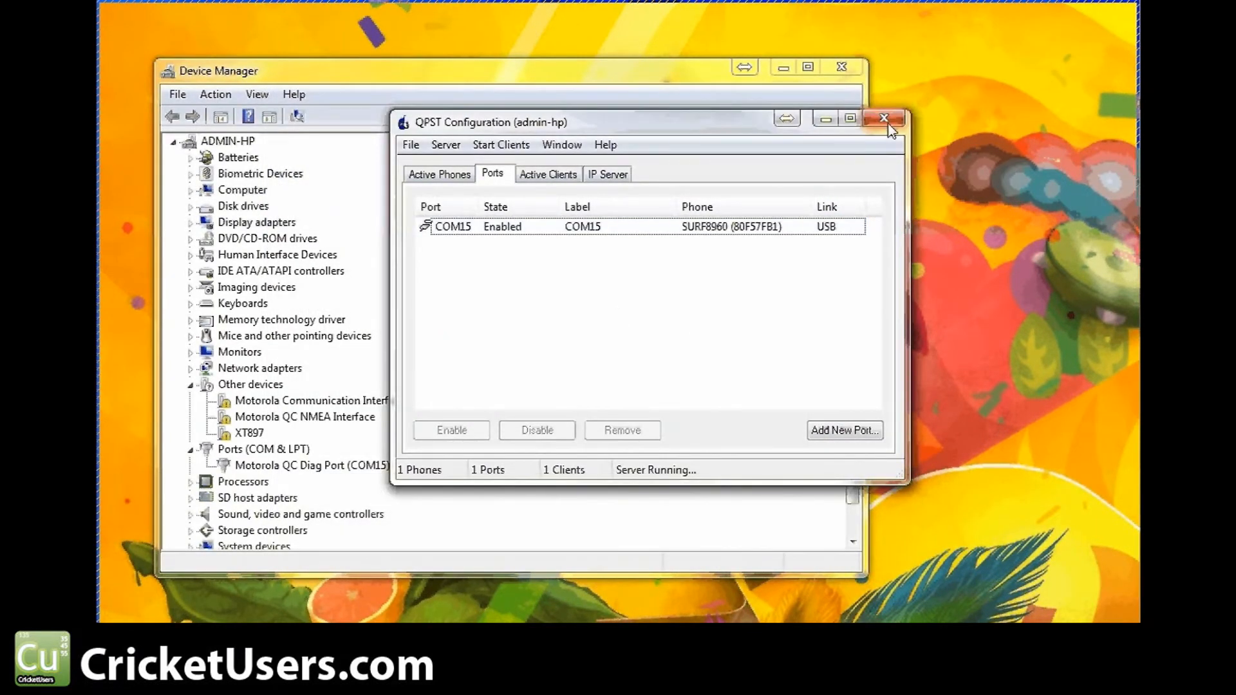
left_click(882, 118)
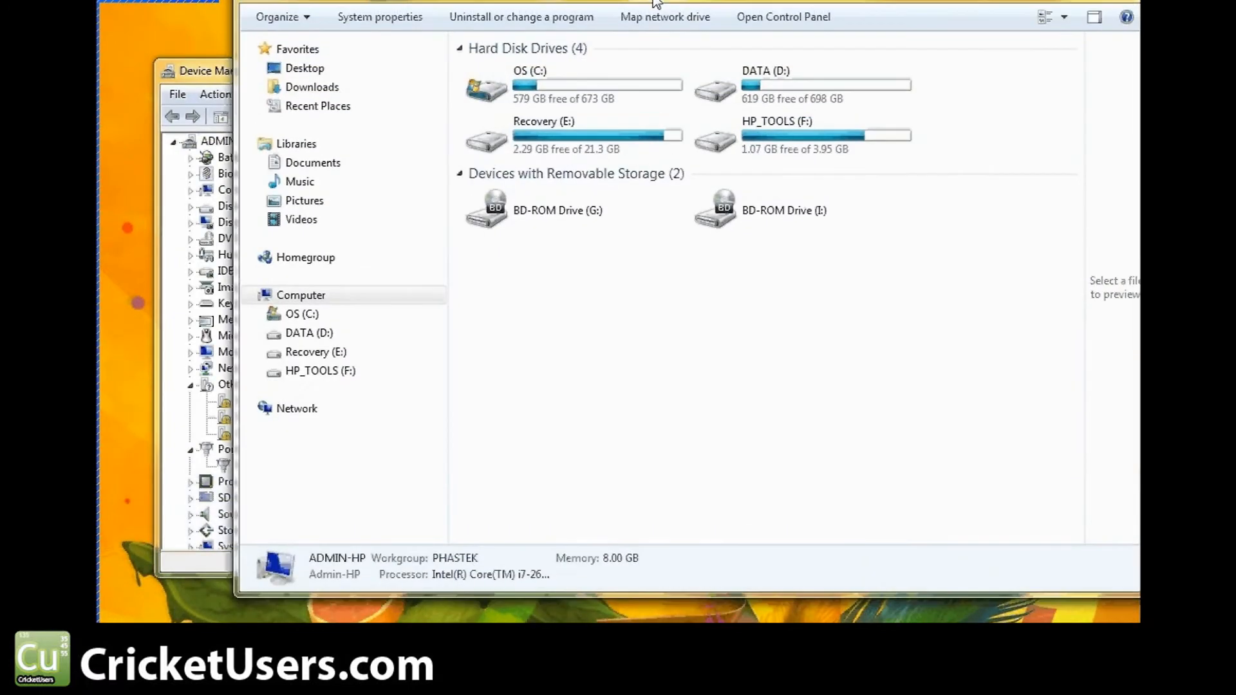
- Browse DATA (D:) > Flashing and select the NV-items_reader_writer application
double_click(309, 332)
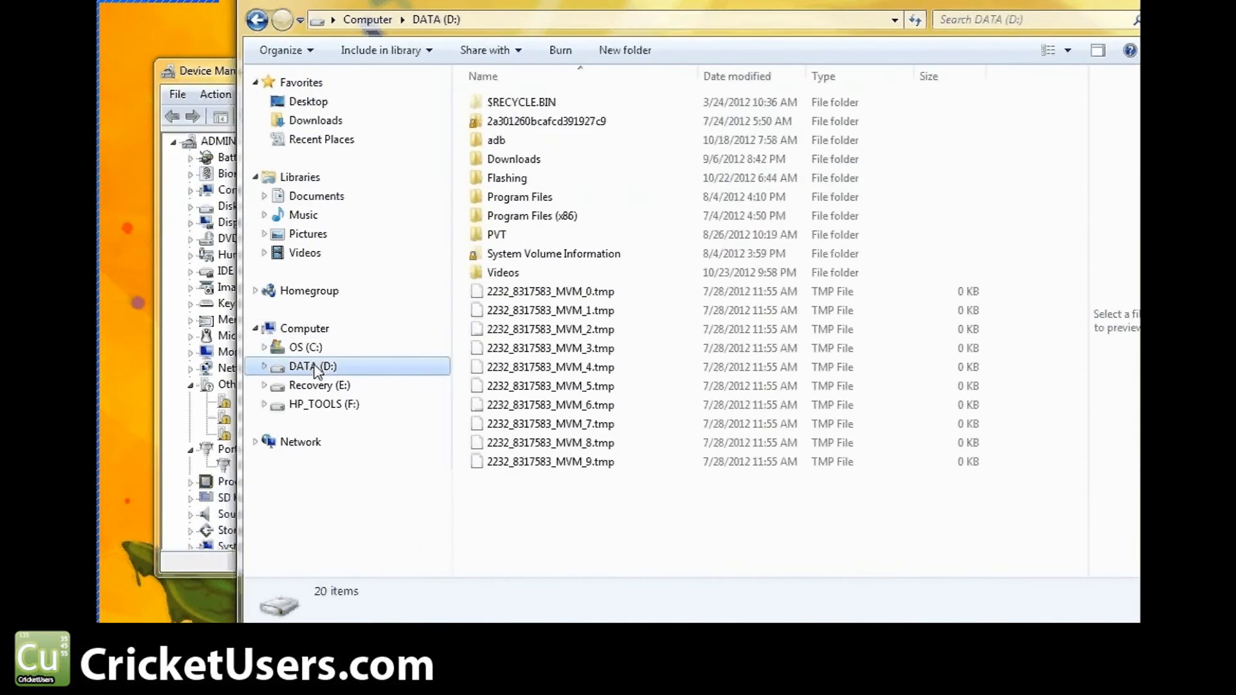
double_click(507, 178)
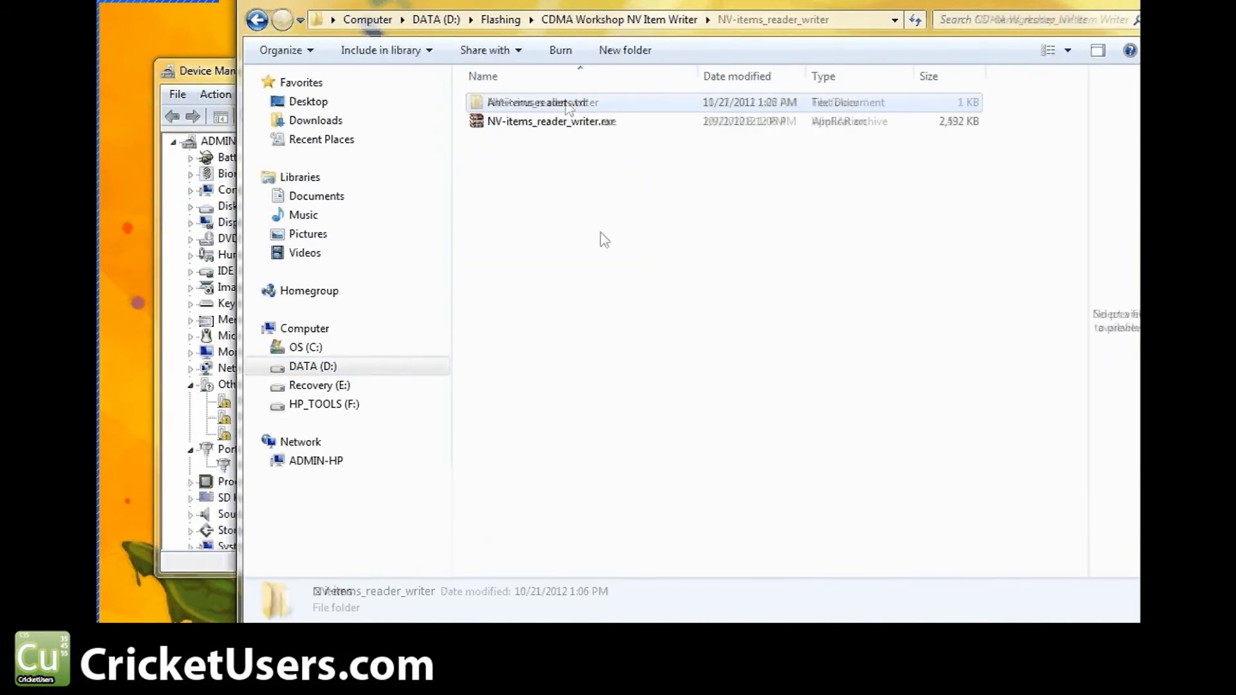
left_click(552, 121)
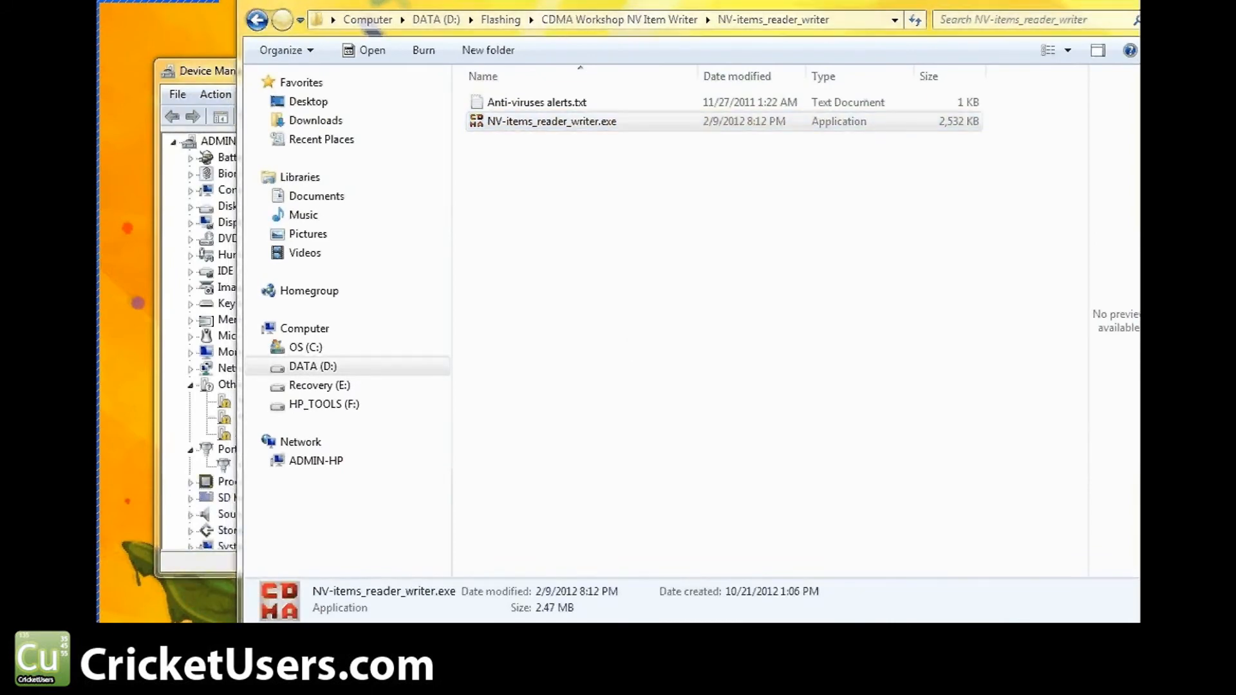
- Launch NV-items_reader_writer.exe and connect to the phone on COM15
double_click(551, 120)
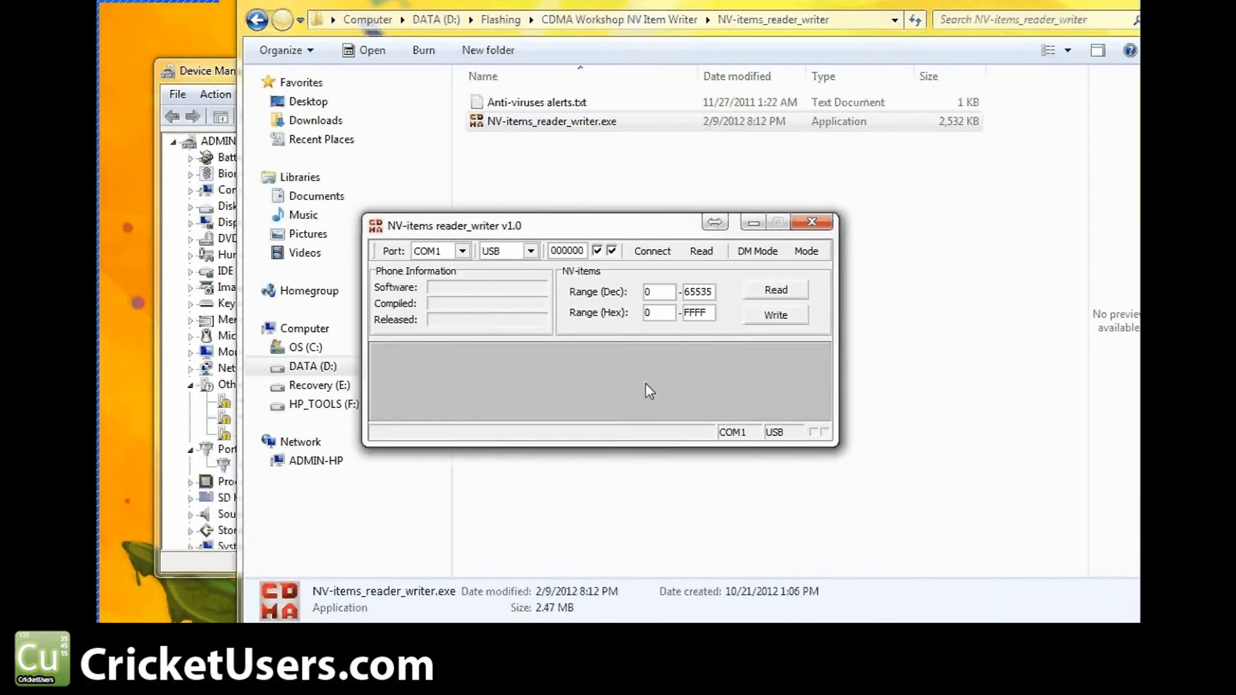
mouse_move(631, 390)
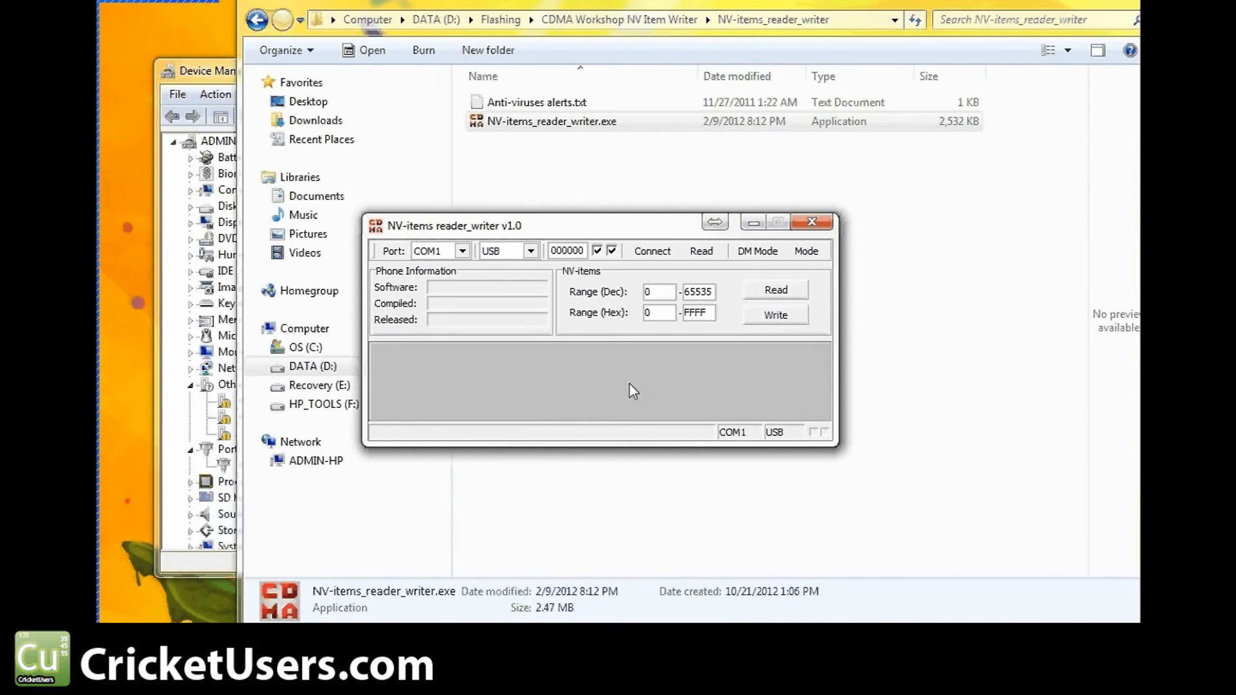
left_click(461, 250)
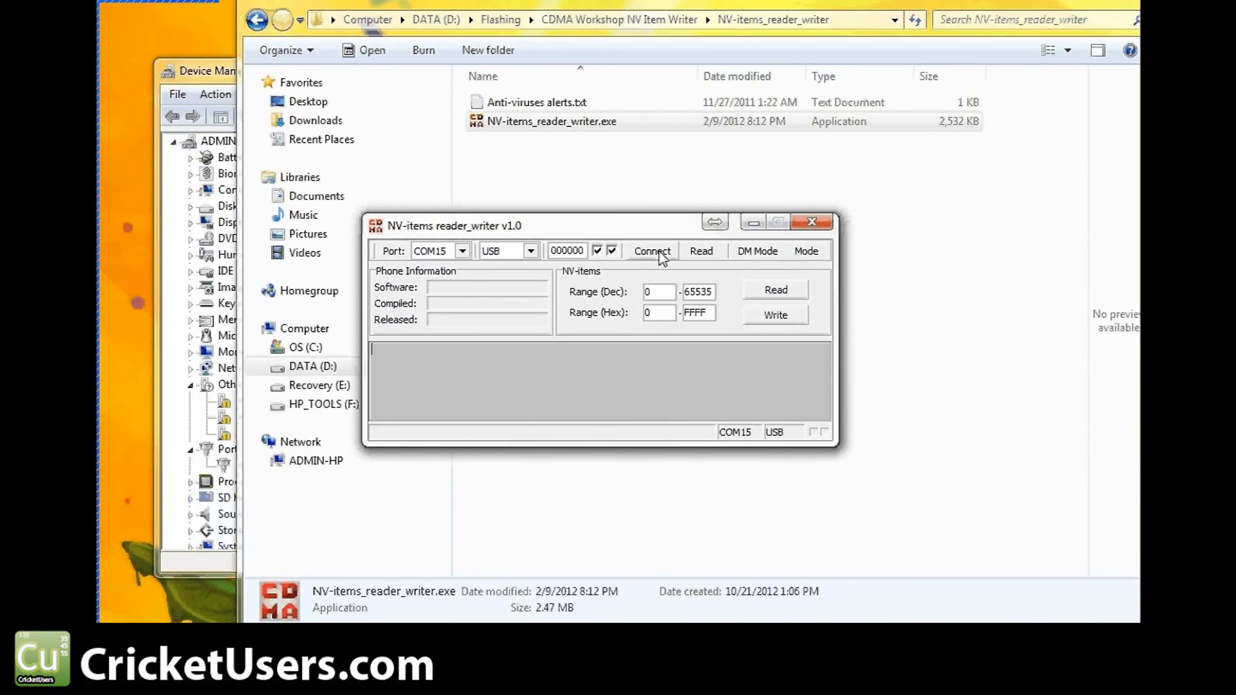
mouse_move(651, 251)
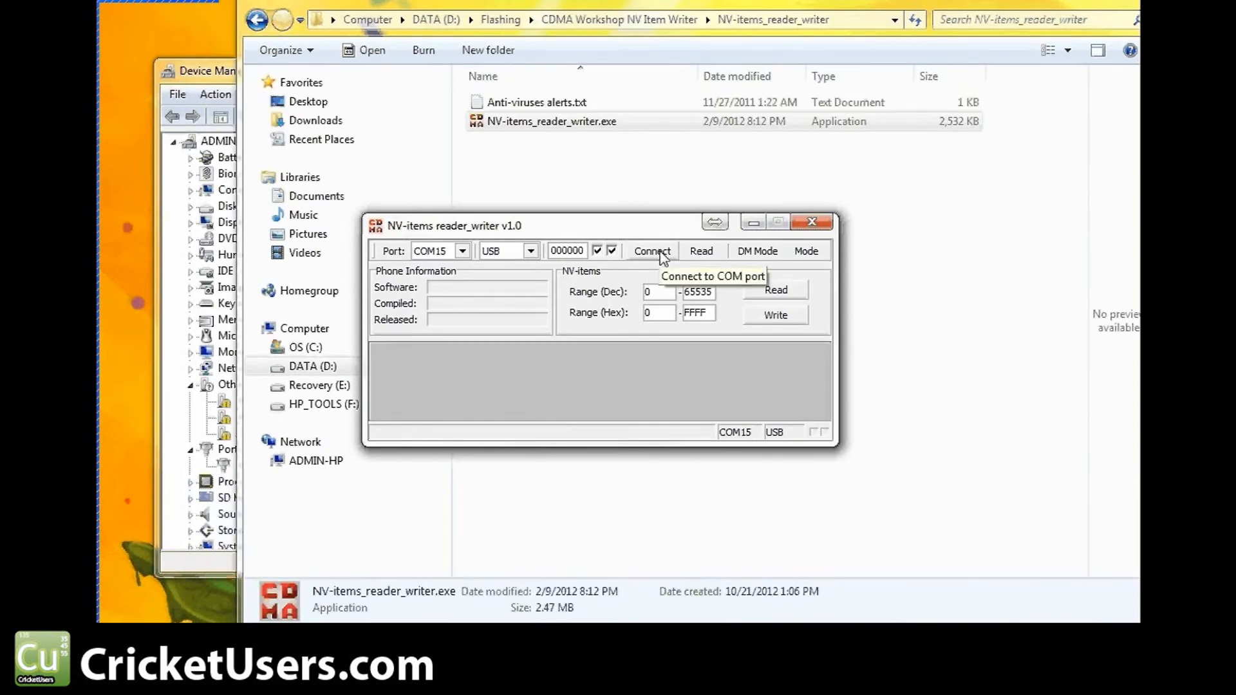
left_click(651, 251)
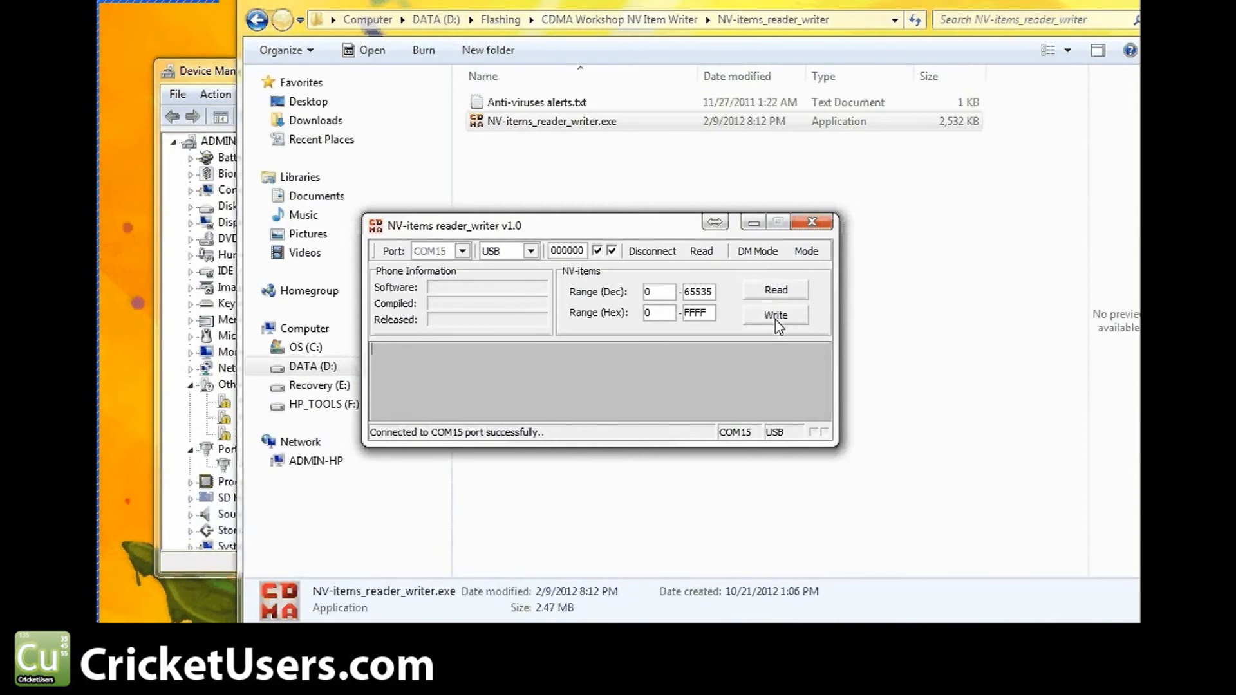
left_click(776, 315)
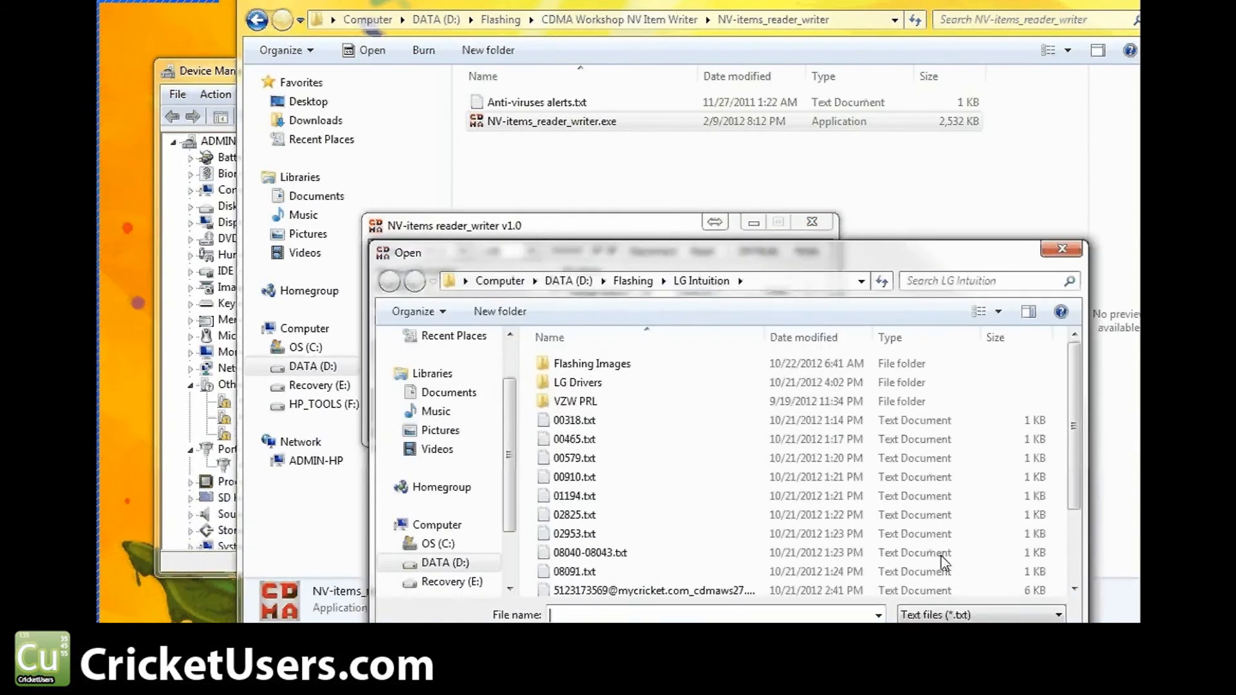
scroll("down", 3)
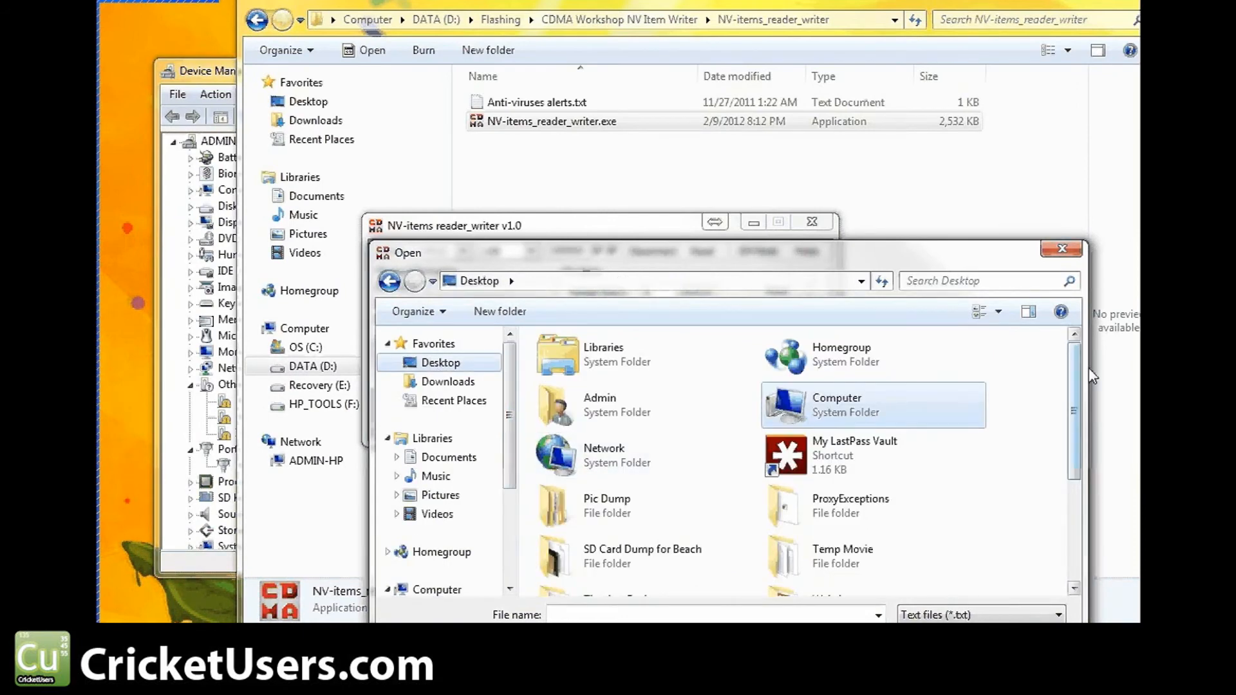
left_click(597, 522)
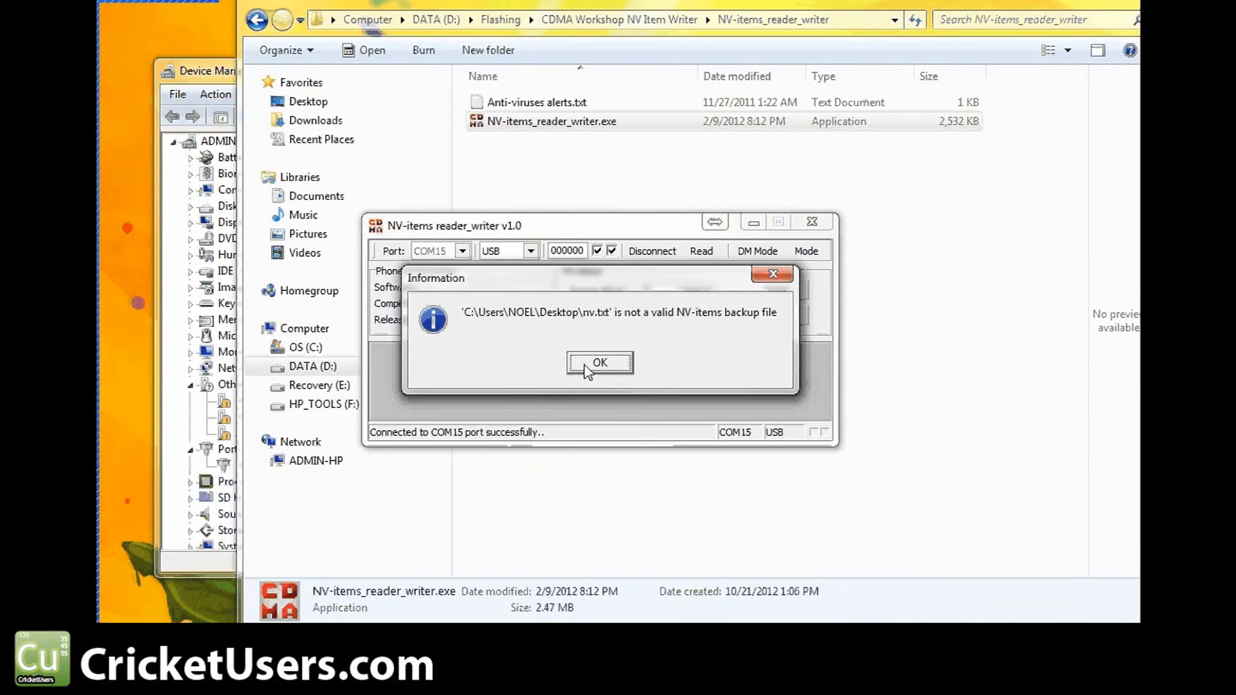
left_click(600, 362)
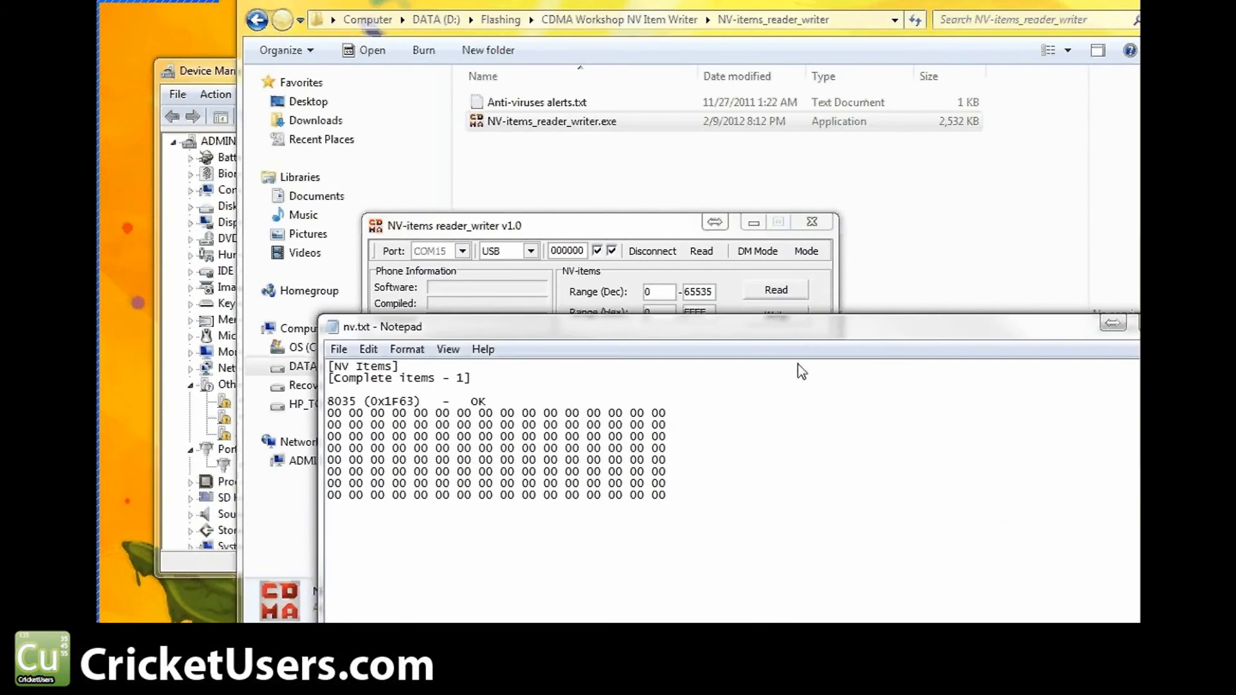
mouse_move(805, 365)
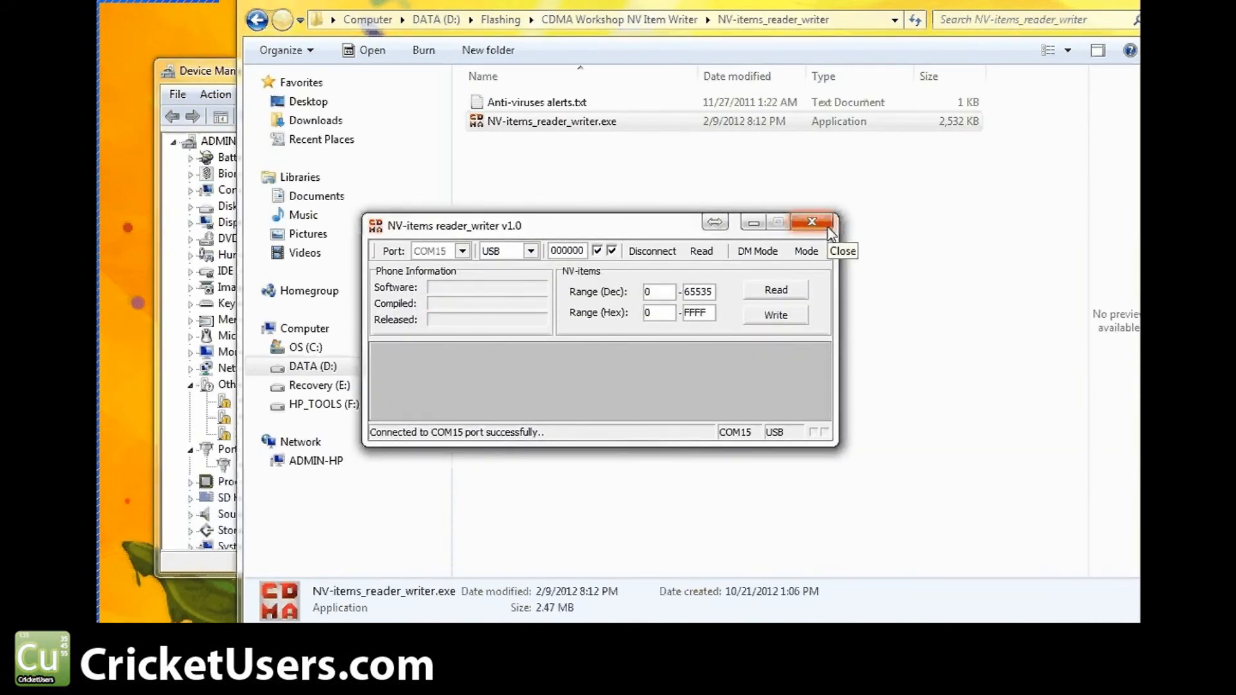
- Close the NV-items reader_writer window to return to Device Manager
left_click(812, 222)
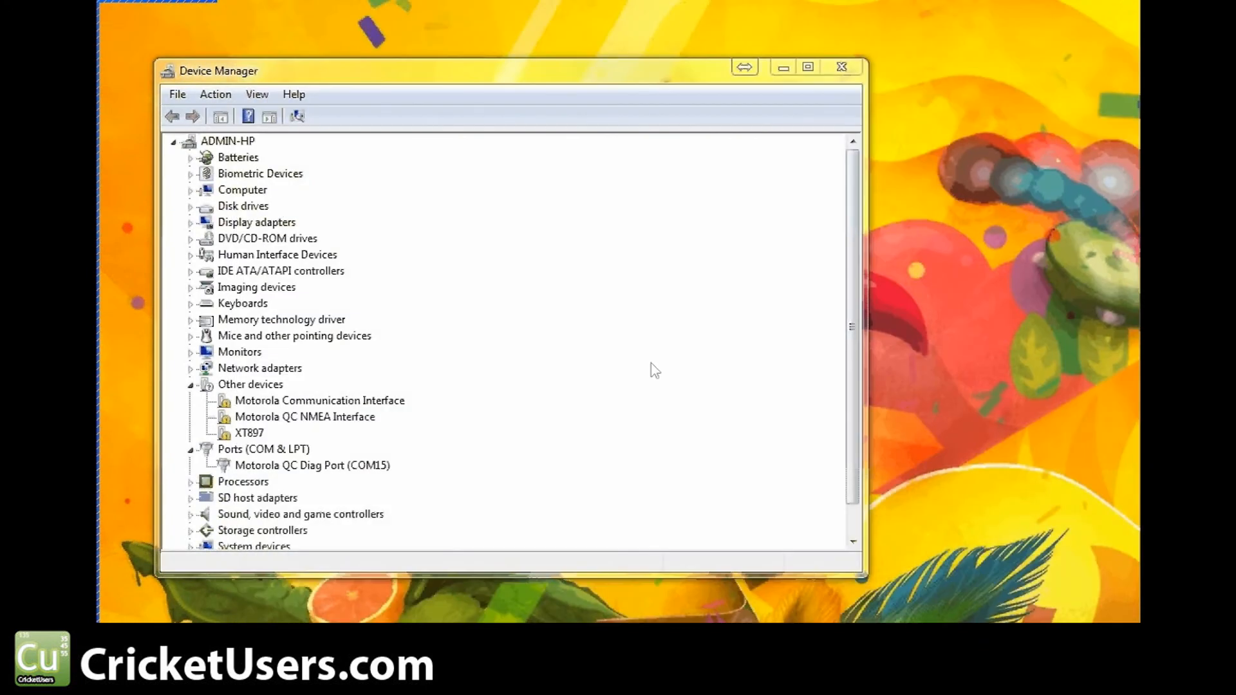
mouse_move(410, 520)
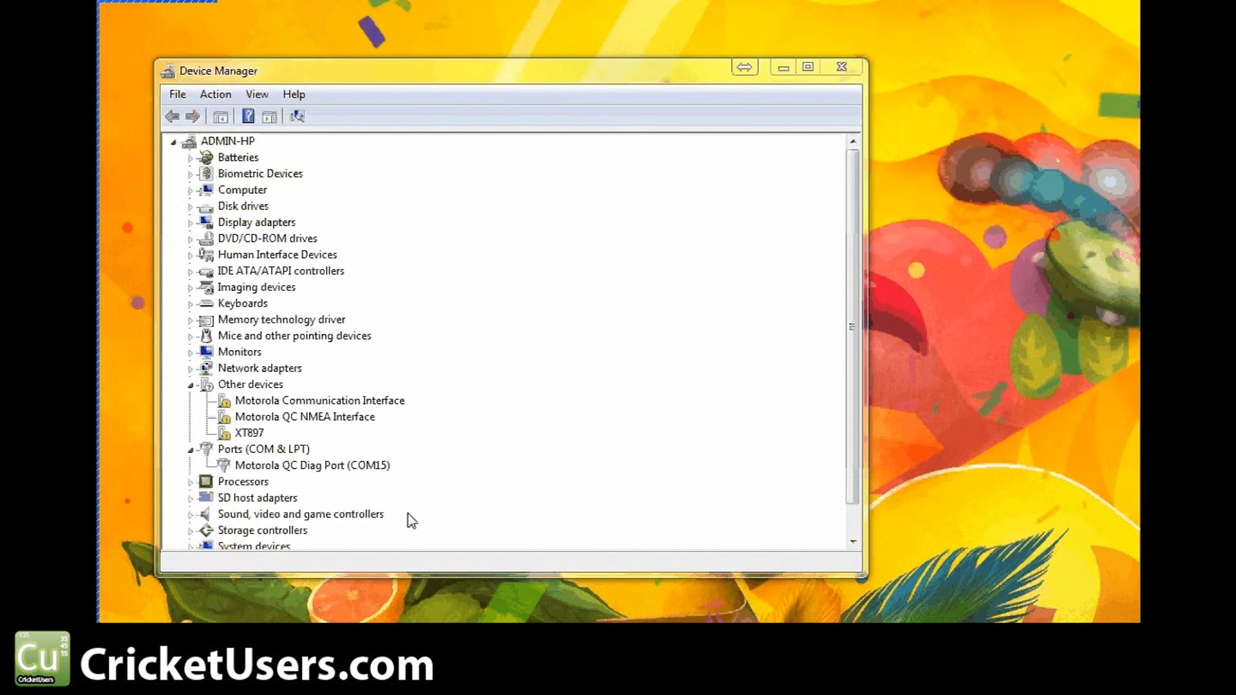
mouse_move(417, 528)
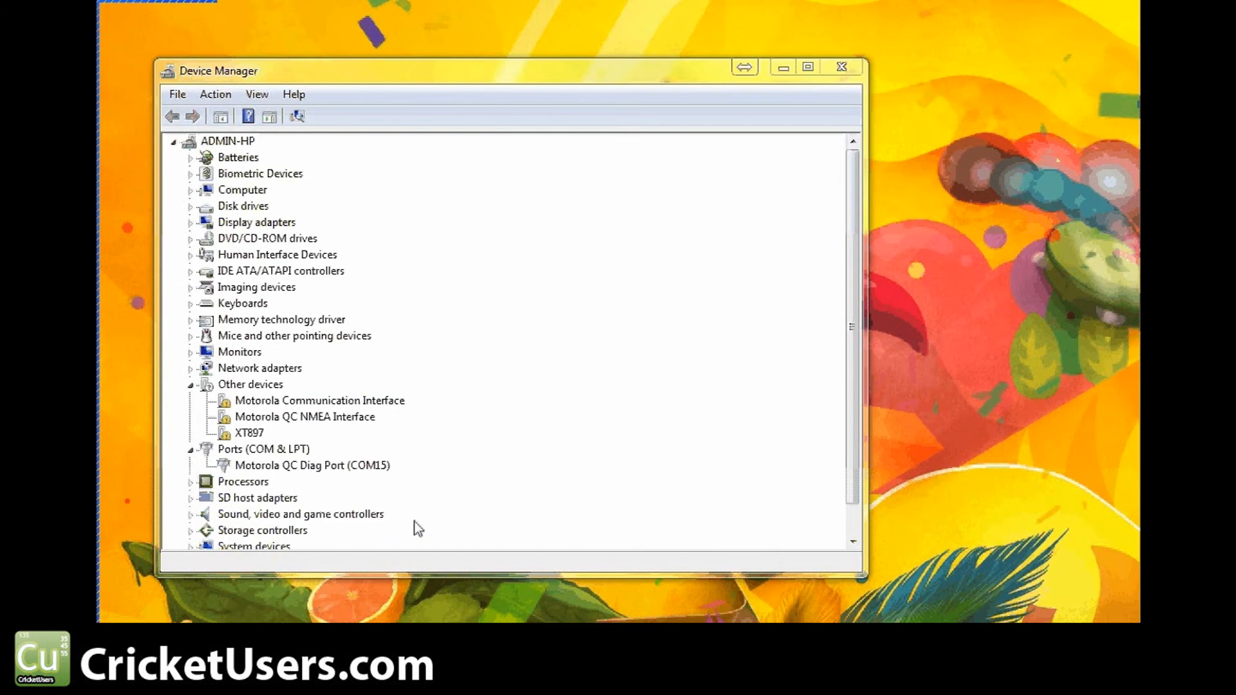
mouse_move(416, 533)
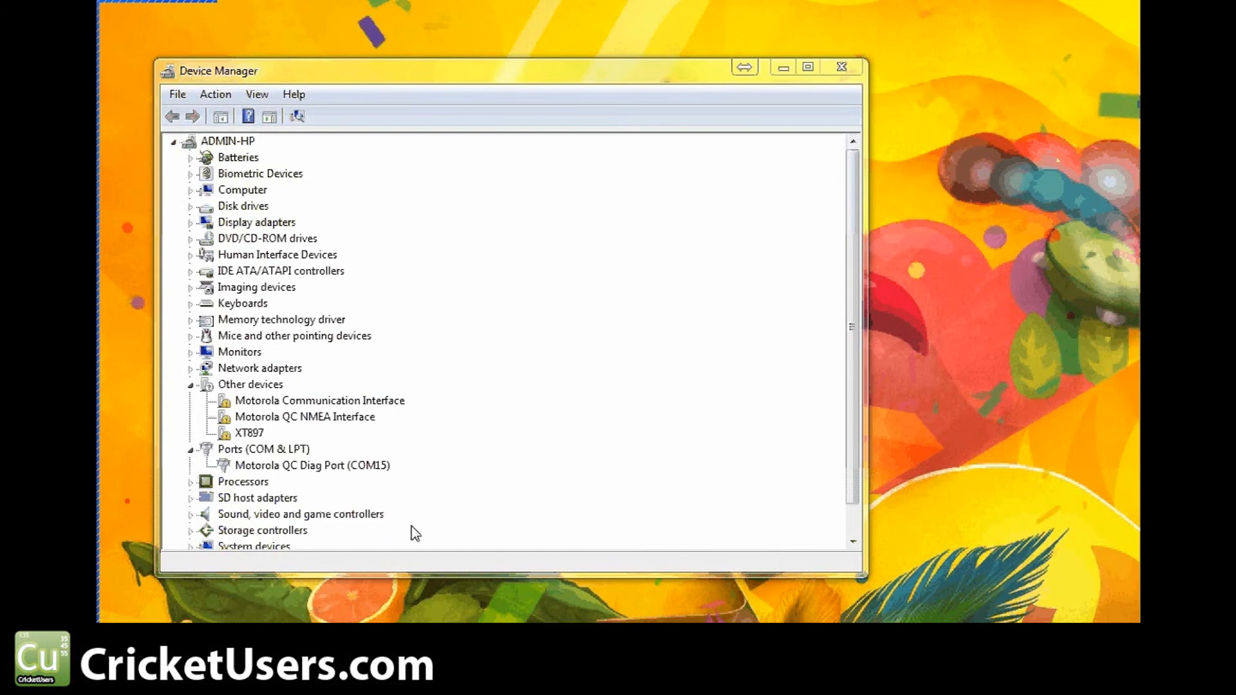